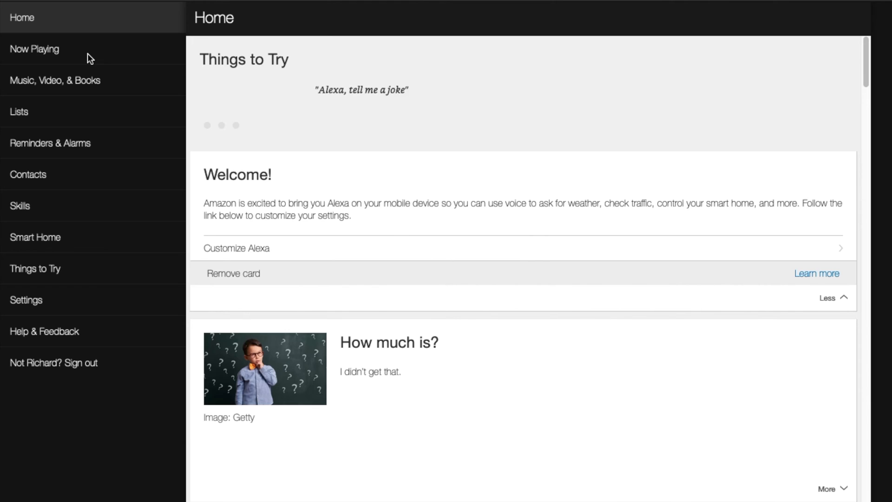
# Show the Now Playing section for Kitchen Echo Show with its device list and history.
pyautogui.click(235, 125)
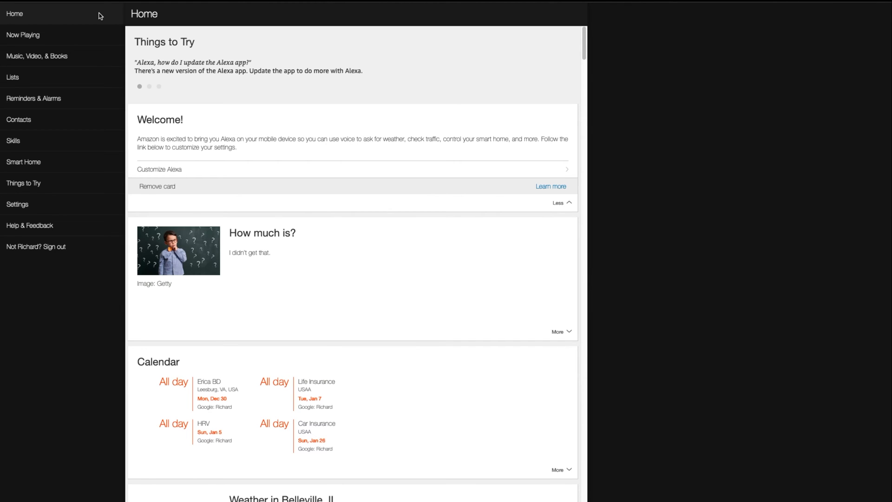
pyautogui.click(23, 34)
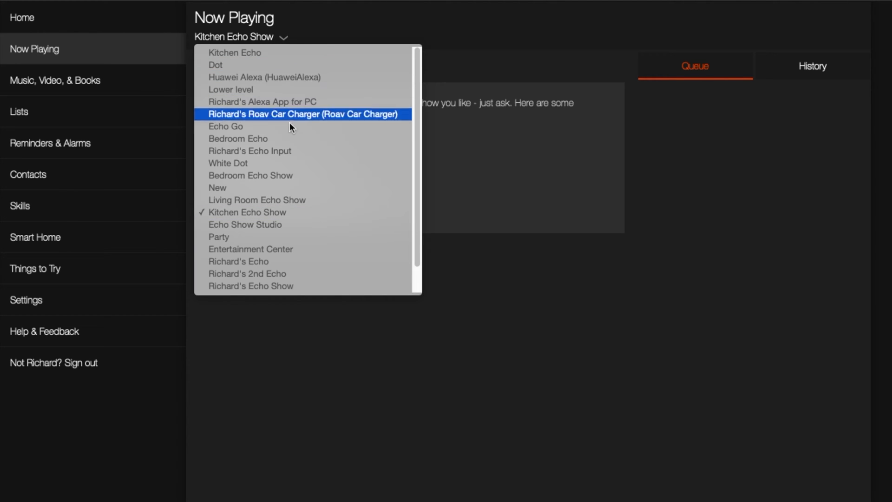
pyautogui.moveTo(300, 227)
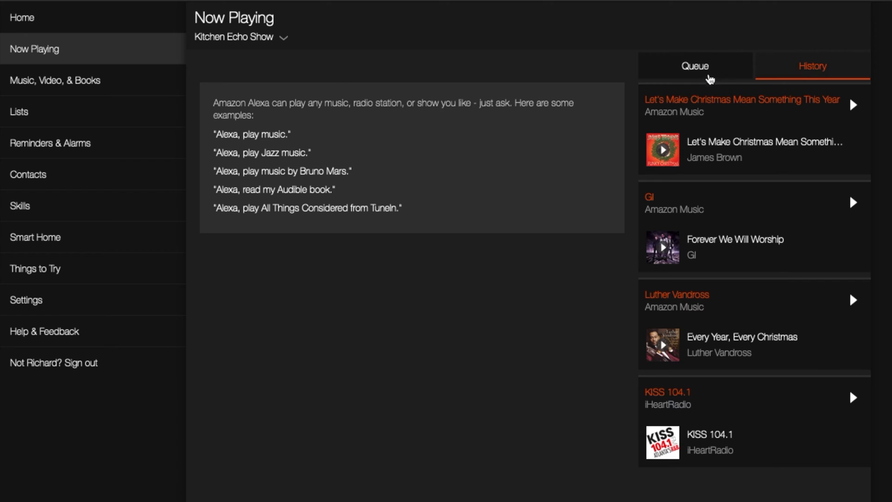
# Visit Music, Video & Books, then the Lists page with Shopping and To-do lists.
pyautogui.click(54, 80)
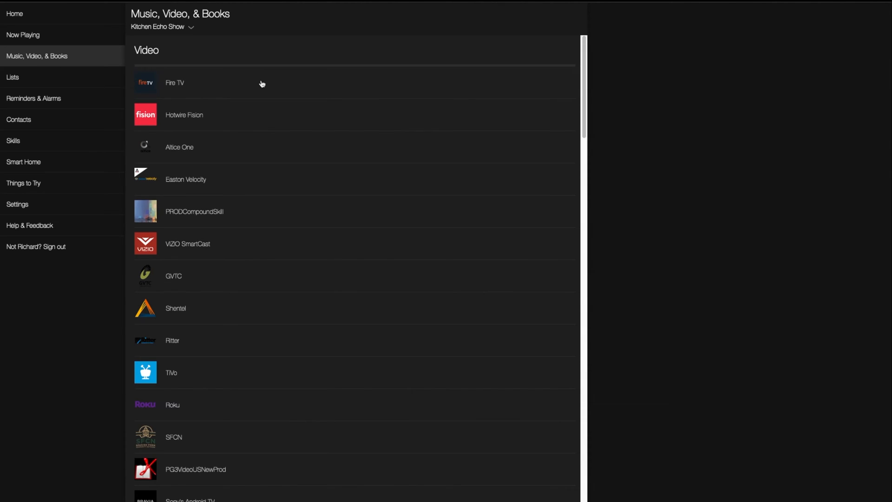
pyautogui.click(12, 77)
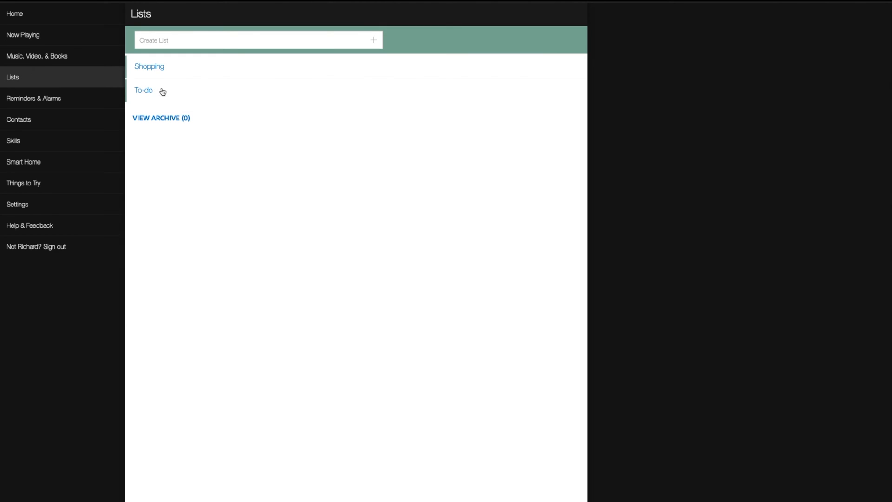
pyautogui.moveTo(155, 85)
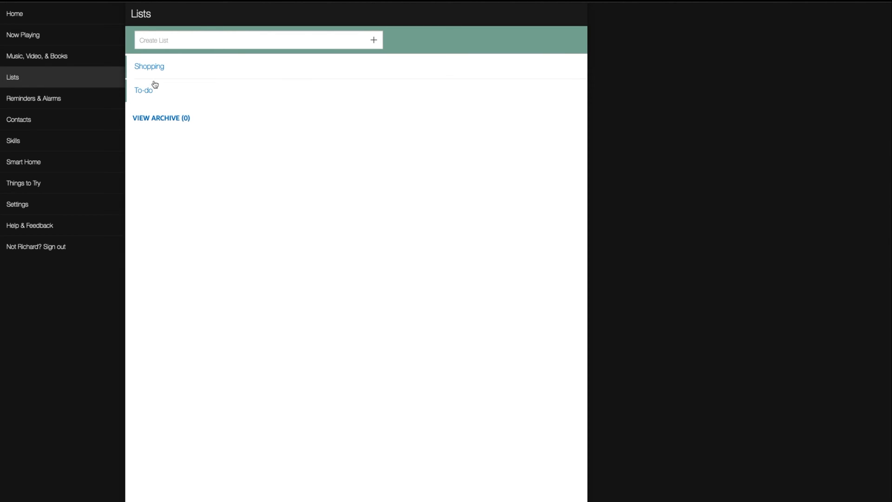
pyautogui.moveTo(222, 153)
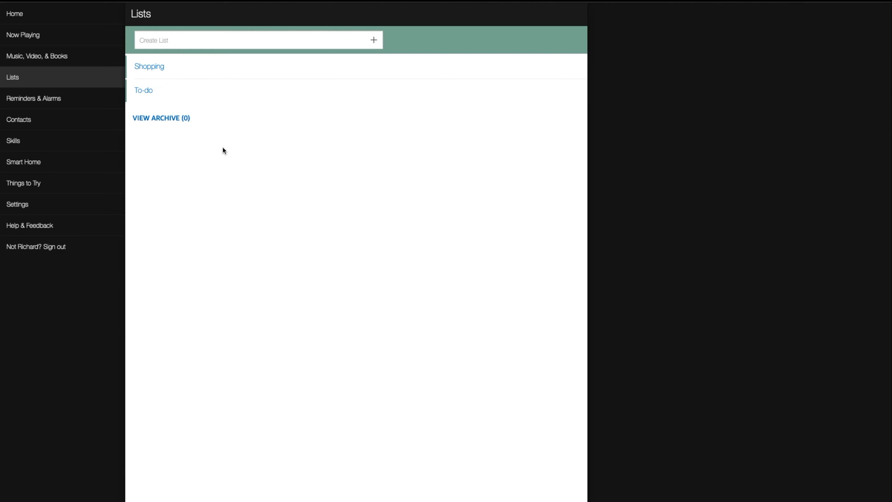
pyautogui.moveTo(233, 126)
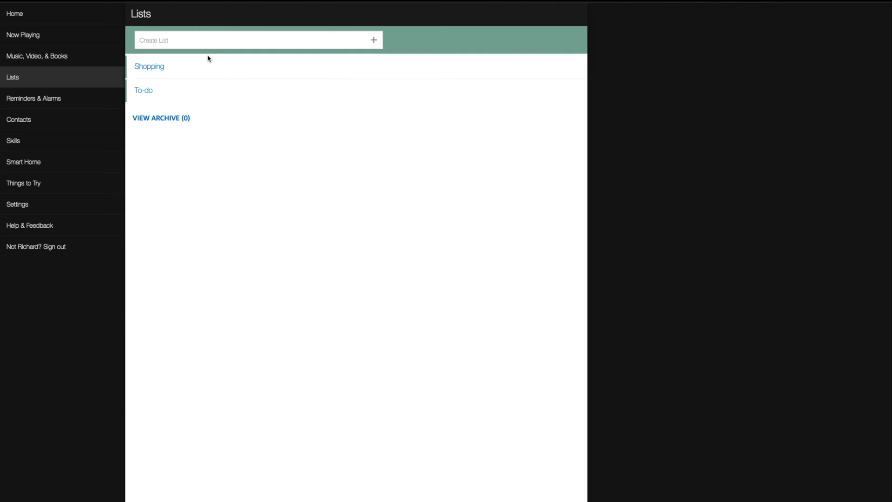
pyautogui.moveTo(206, 112)
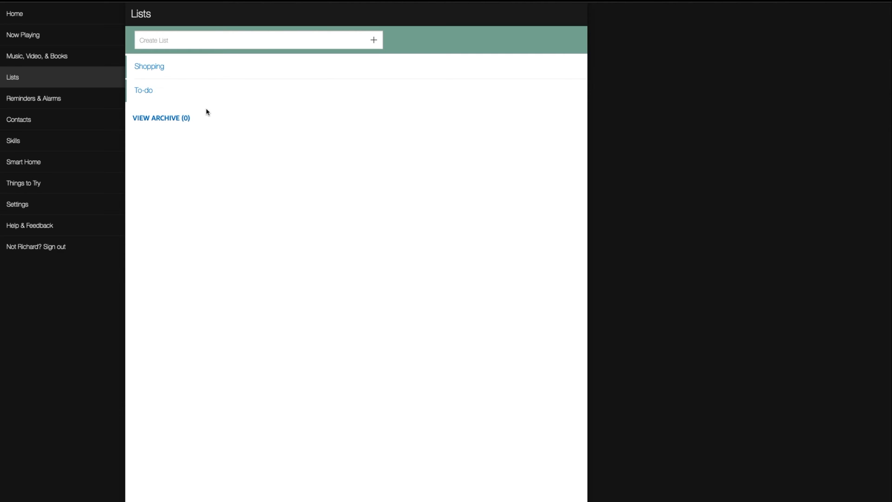
pyautogui.moveTo(307, 119)
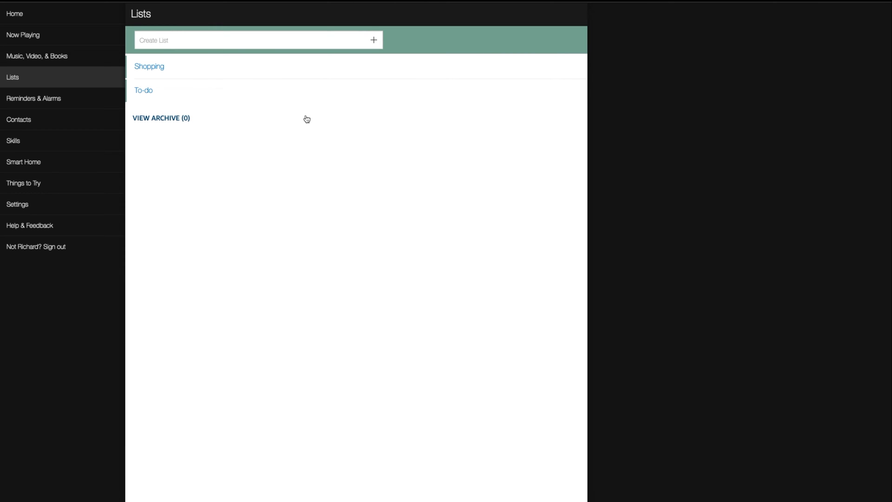
pyautogui.moveTo(214, 142)
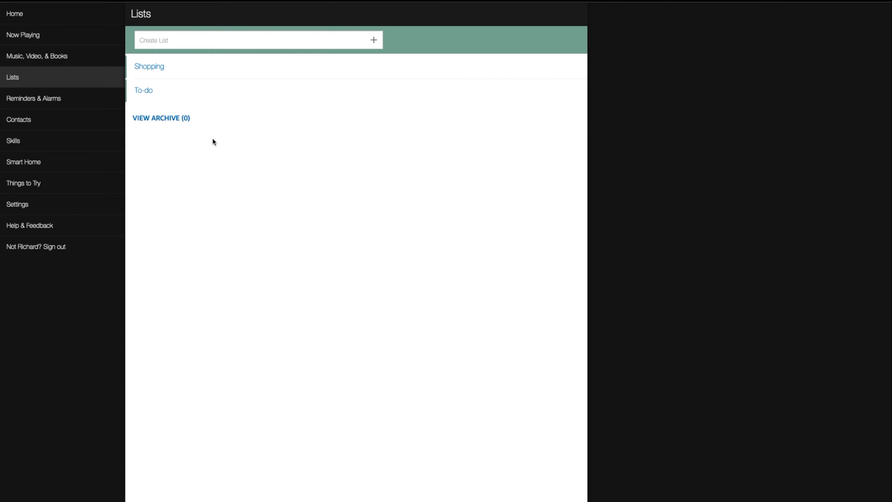
pyautogui.moveTo(206, 211)
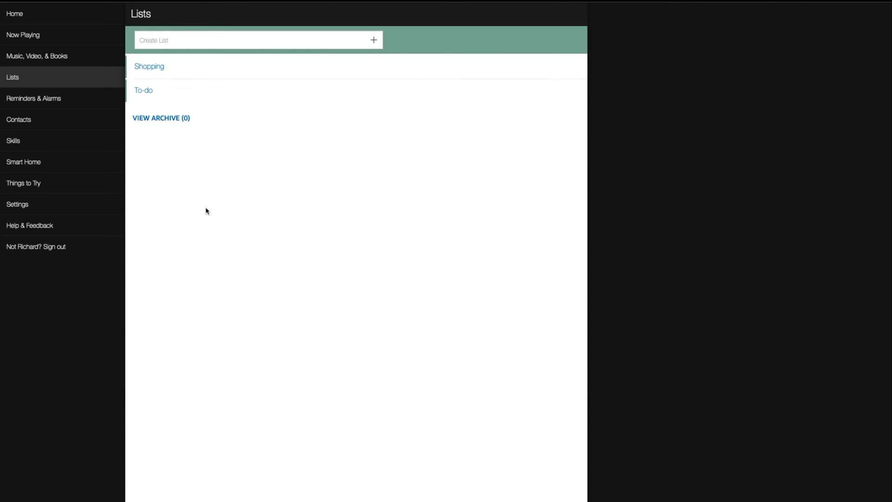
pyautogui.moveTo(202, 183)
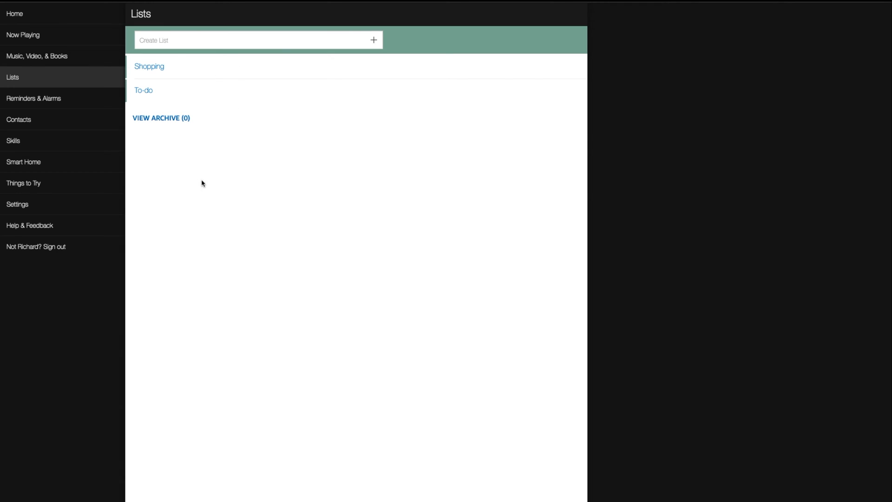
# Review Reminders, Alarms and Timers for Kitchen Echo Show, keeping that device selected.
pyautogui.click(34, 98)
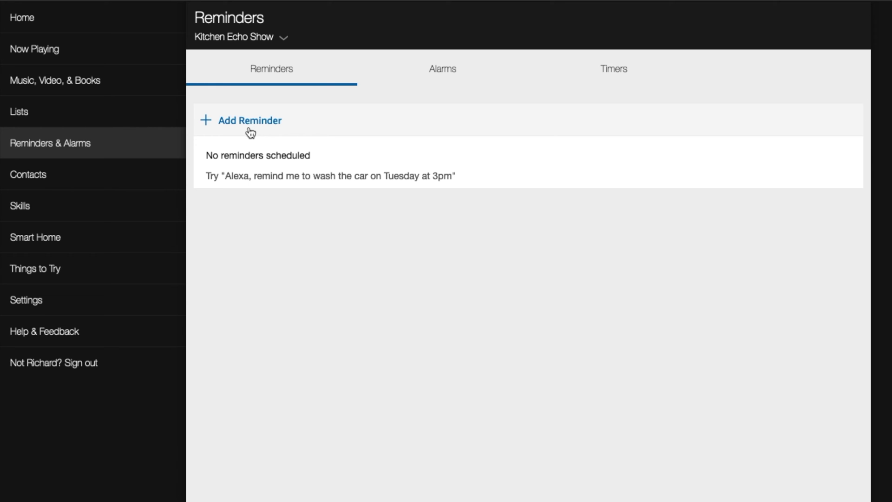
pyautogui.click(442, 68)
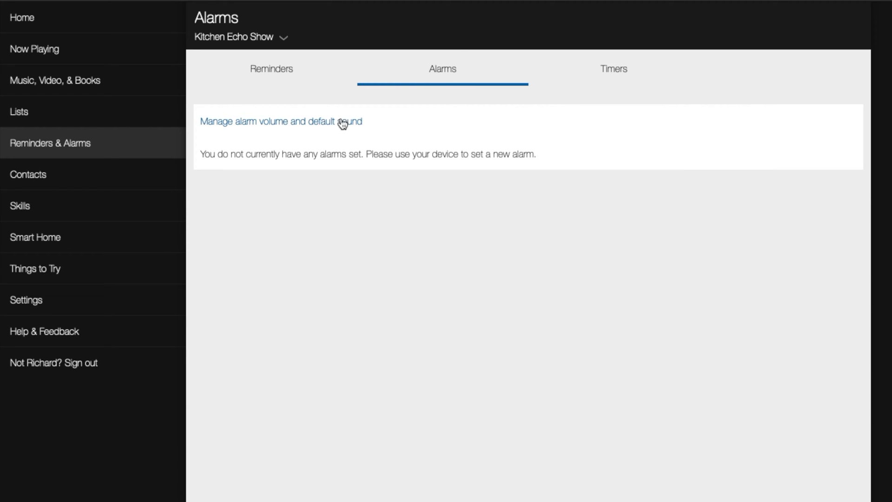
pyautogui.moveTo(295, 154)
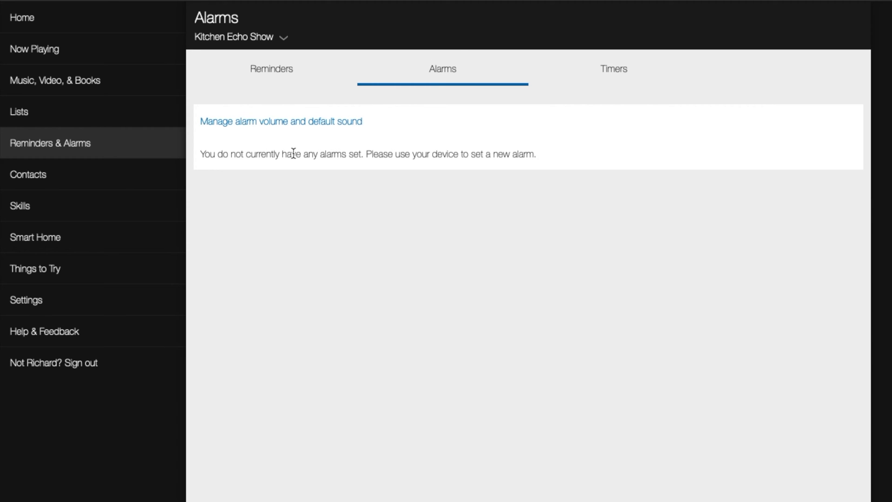
pyautogui.moveTo(340, 191)
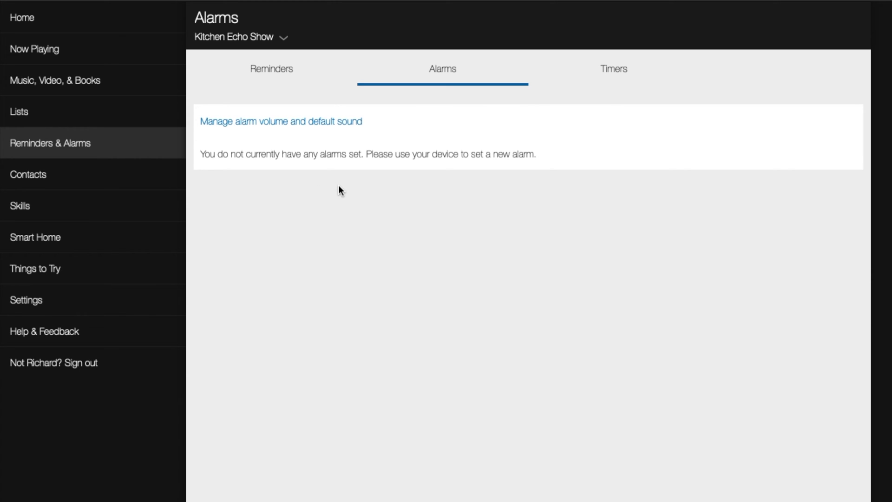
pyautogui.click(614, 69)
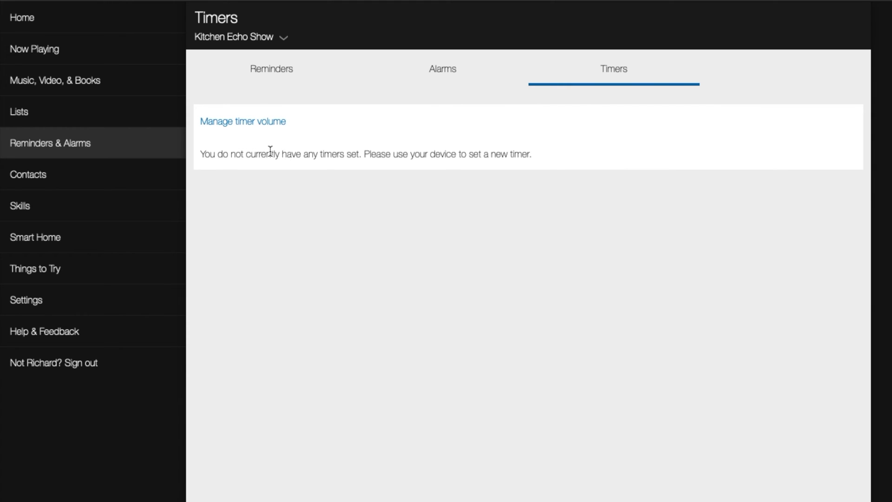
pyautogui.moveTo(285, 39)
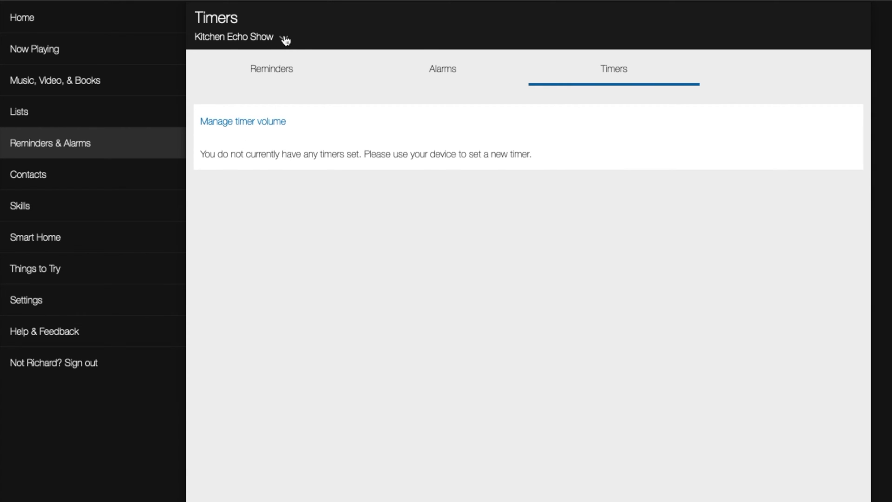
pyautogui.click(239, 37)
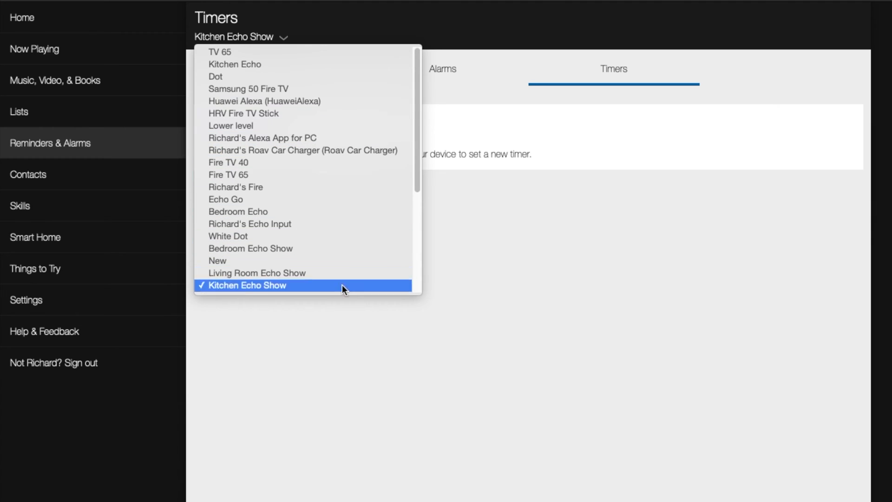
pyautogui.click(28, 174)
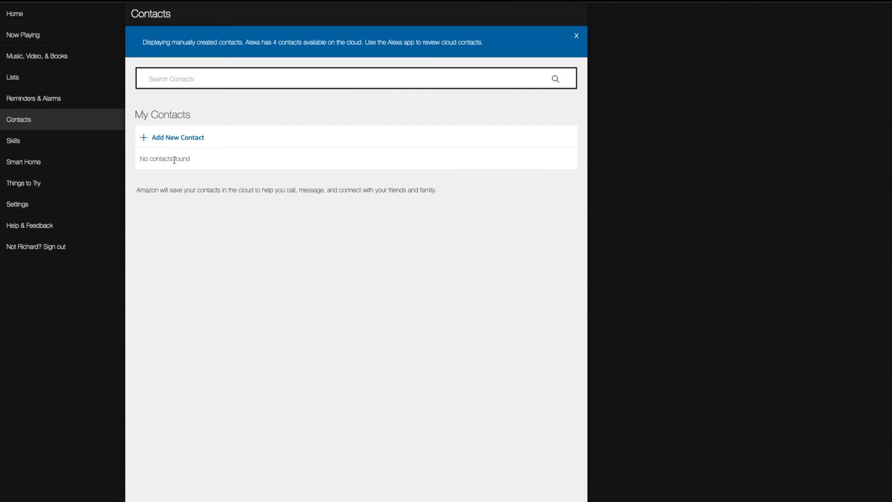
pyautogui.moveTo(228, 205)
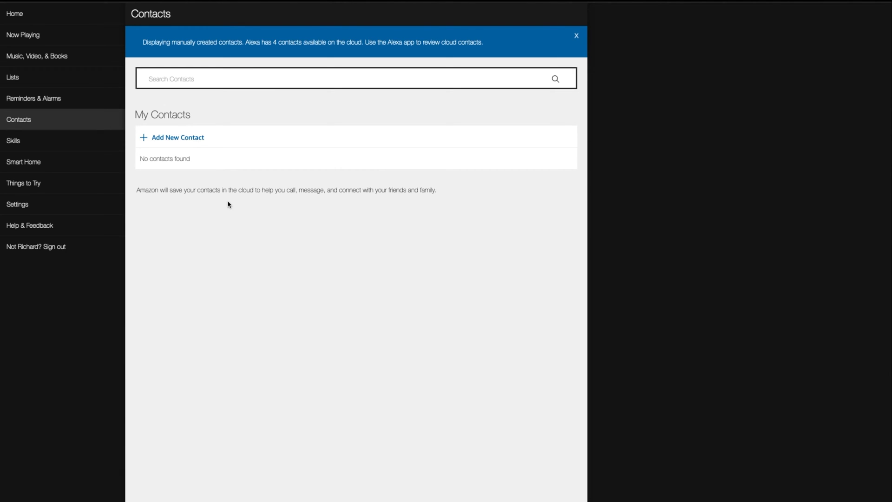
pyautogui.moveTo(55, 147)
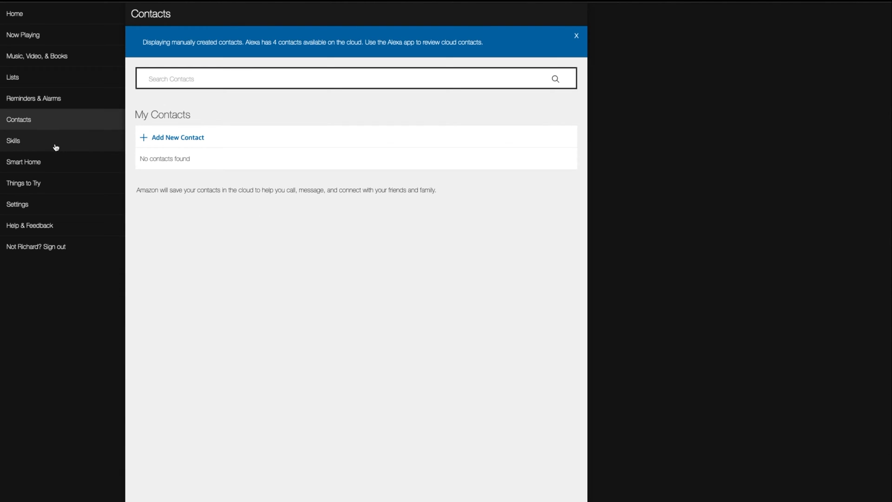
# Browse the Skills catalogue and scroll through the 39 enabled skills under Your Skills.
pyautogui.click(13, 140)
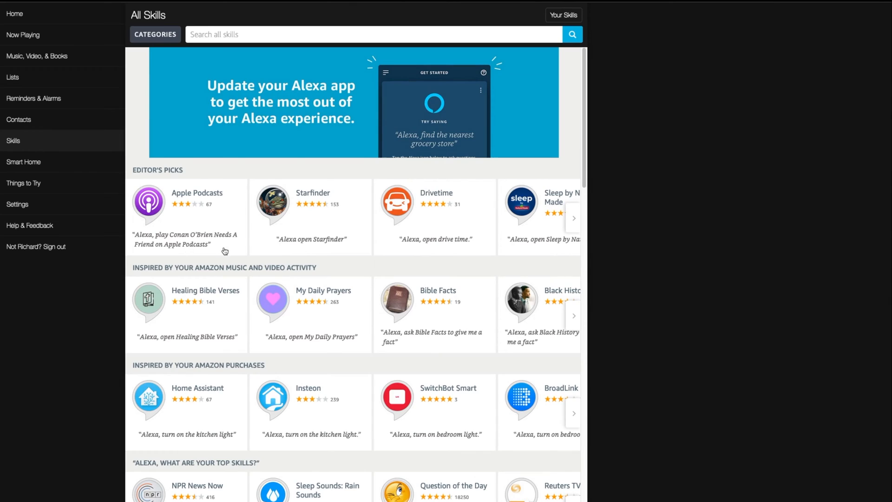
pyautogui.moveTo(433, 365)
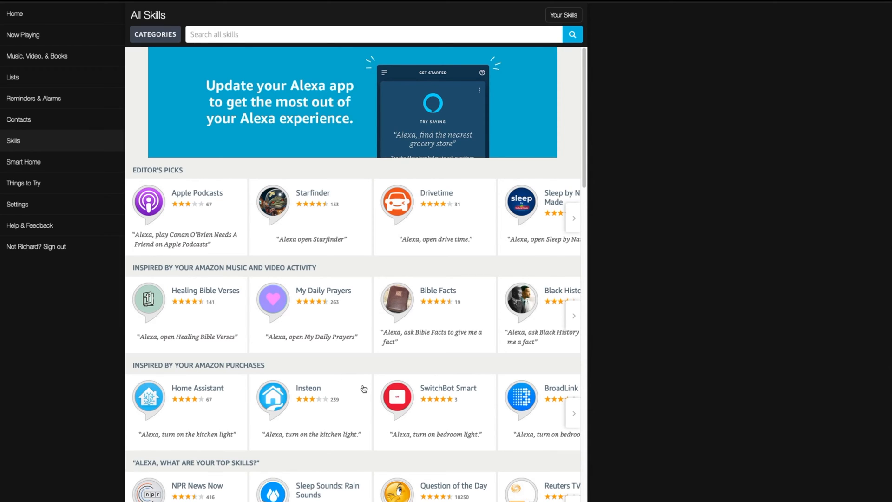
pyautogui.moveTo(569, 5)
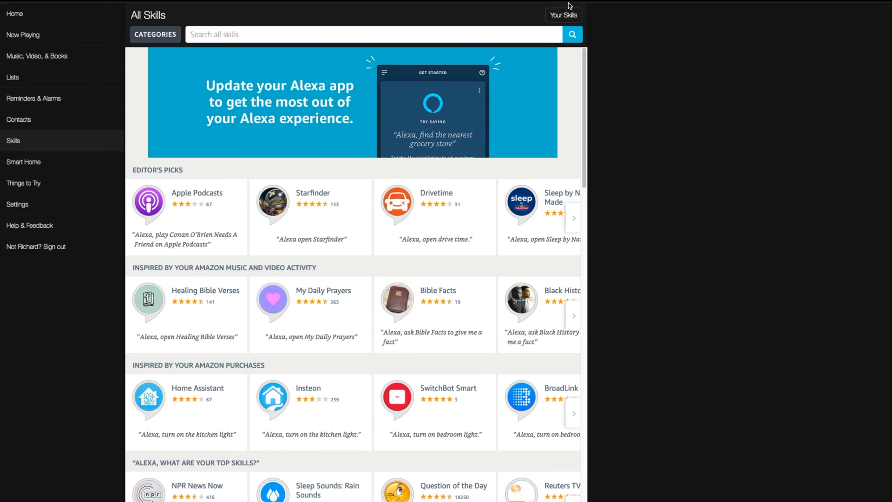
pyautogui.click(563, 14)
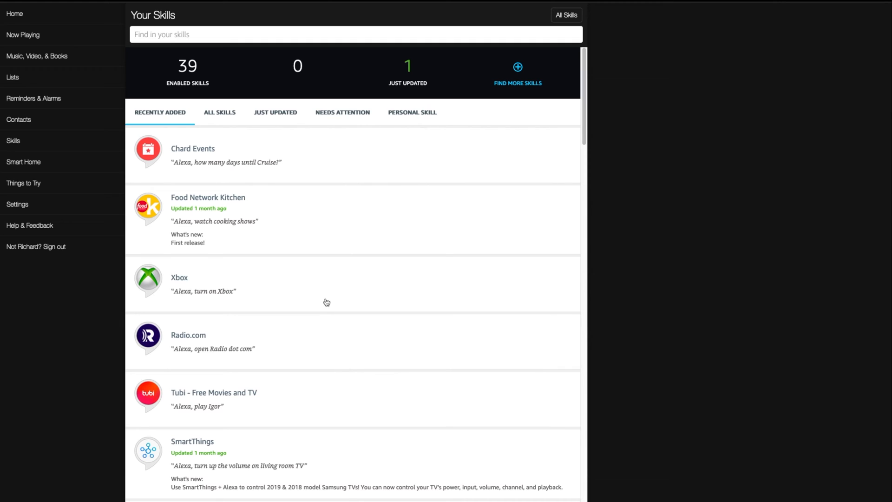
pyautogui.moveTo(376, 285)
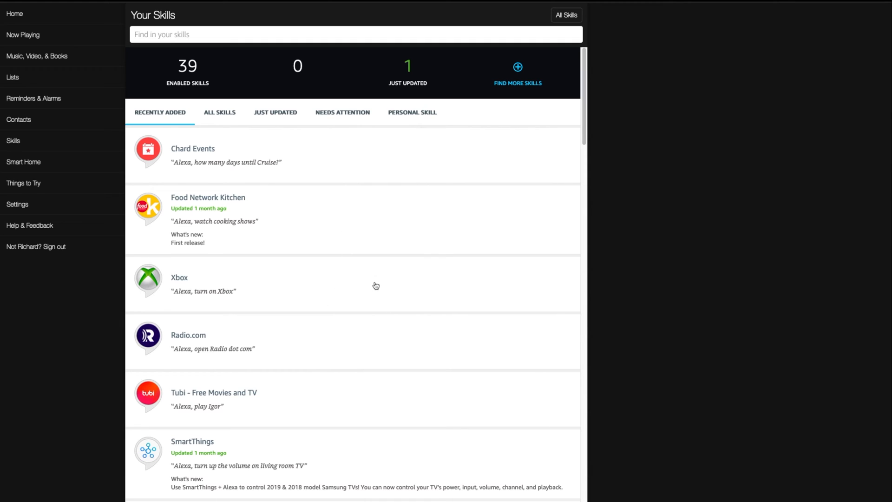
pyautogui.scroll(-3)
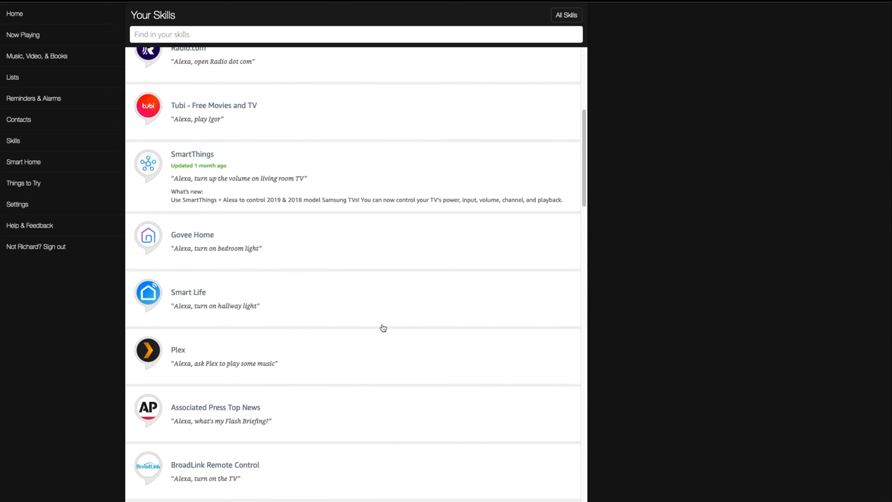
pyautogui.scroll(-3)
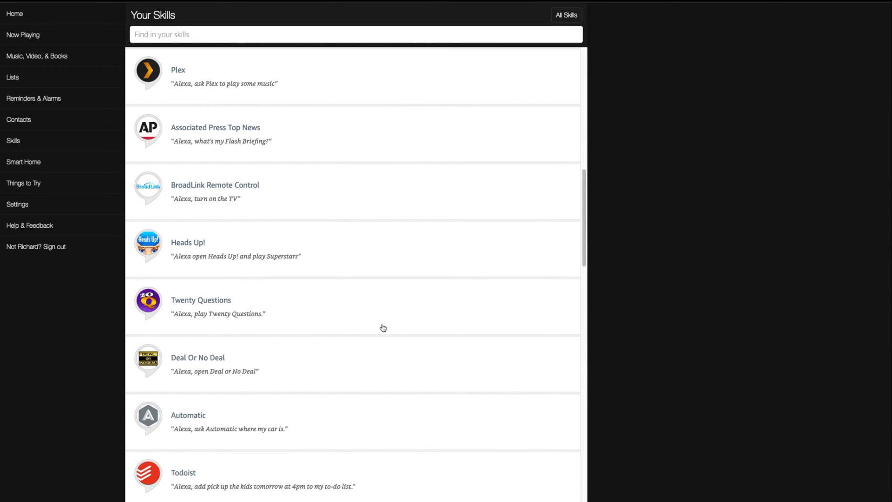
# Disable the Twenty Questions skill, leaving 38 enabled, and return to the All Skills catalogue.
pyautogui.click(201, 300)
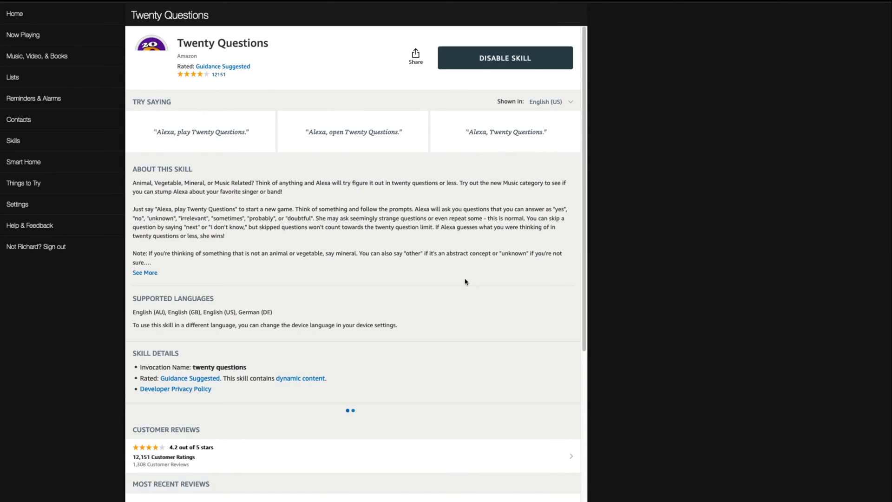
pyautogui.click(504, 57)
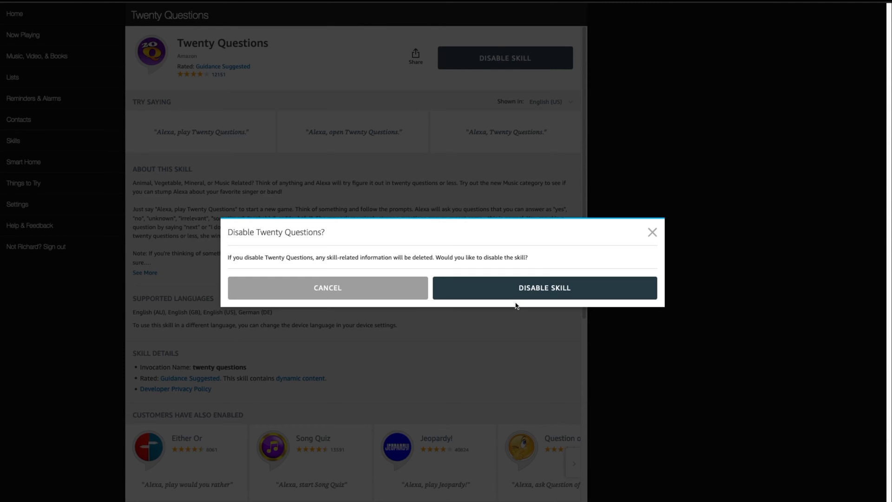
pyautogui.click(544, 288)
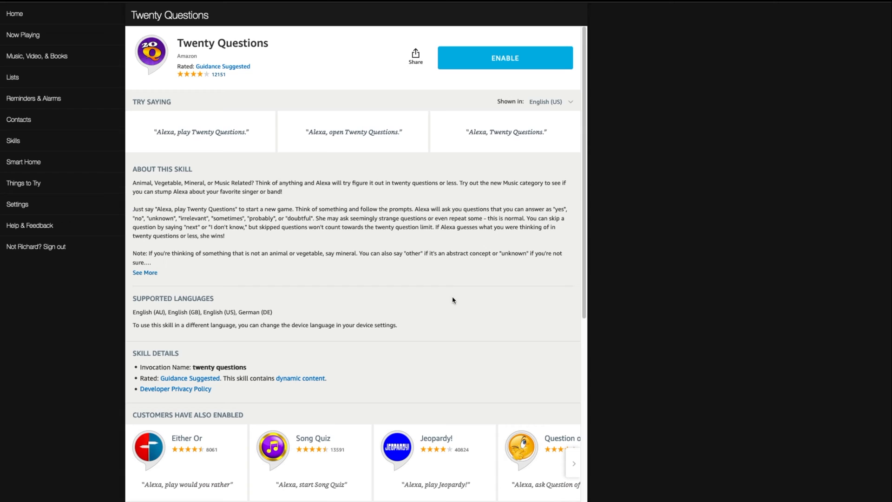
pyautogui.moveTo(435, 296)
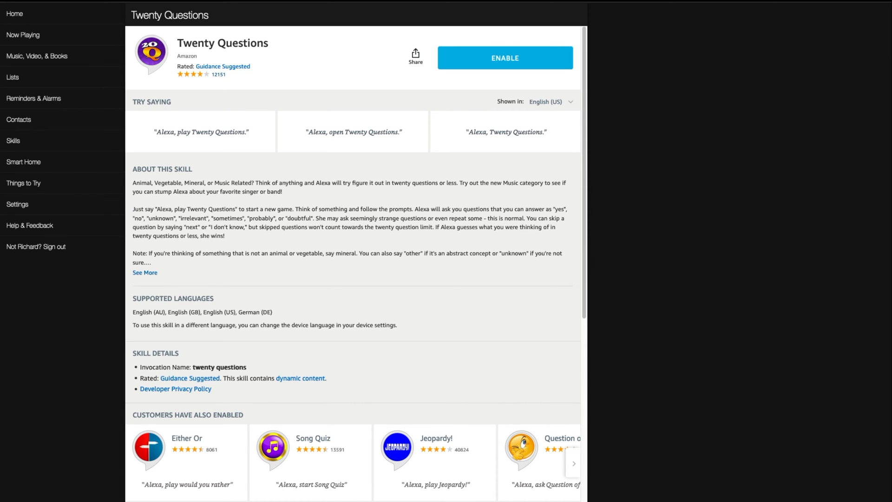
pyautogui.click(12, 140)
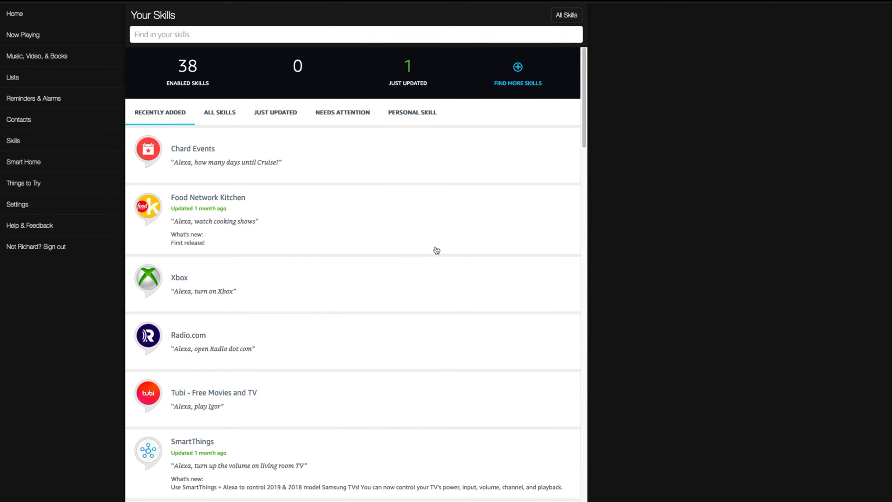
pyautogui.click(566, 15)
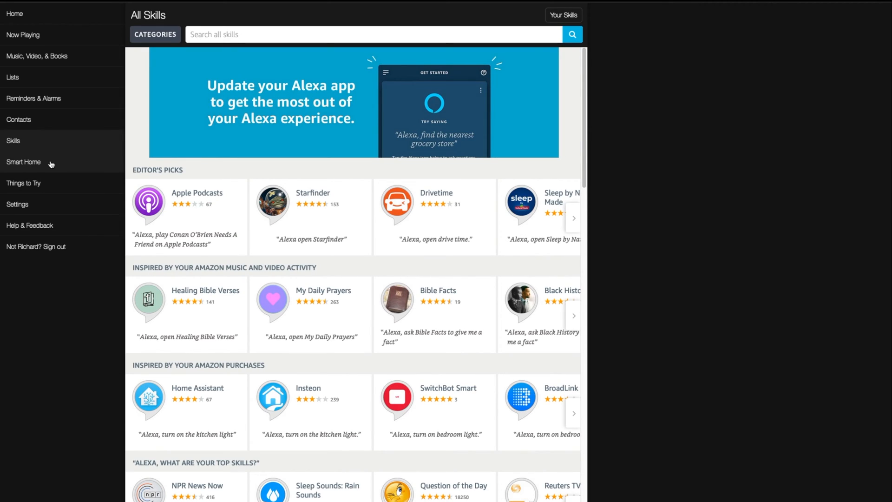
# Show the Smart Home page with Groups, Devices, Scenes and 14 smart home skills.
pyautogui.click(23, 162)
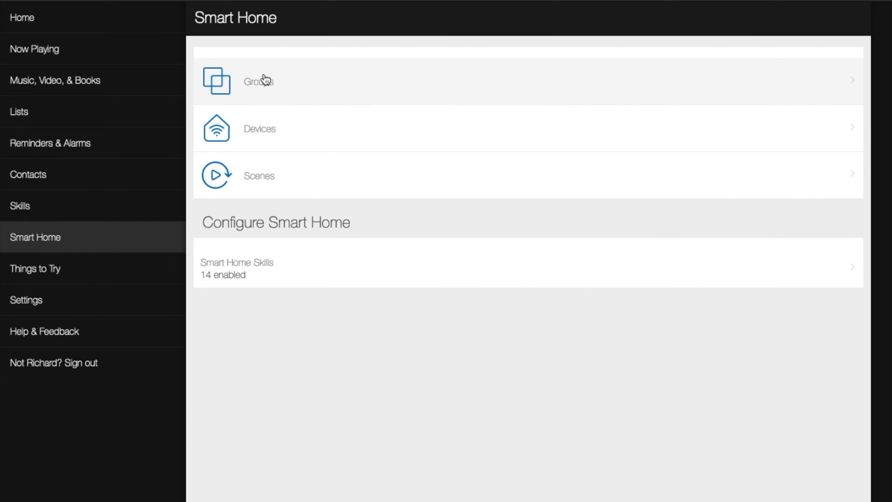
pyautogui.moveTo(338, 149)
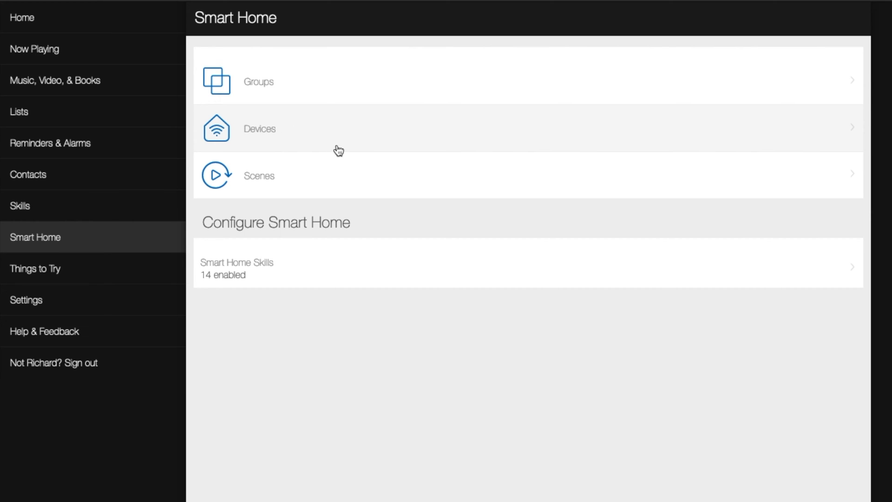
pyautogui.moveTo(341, 175)
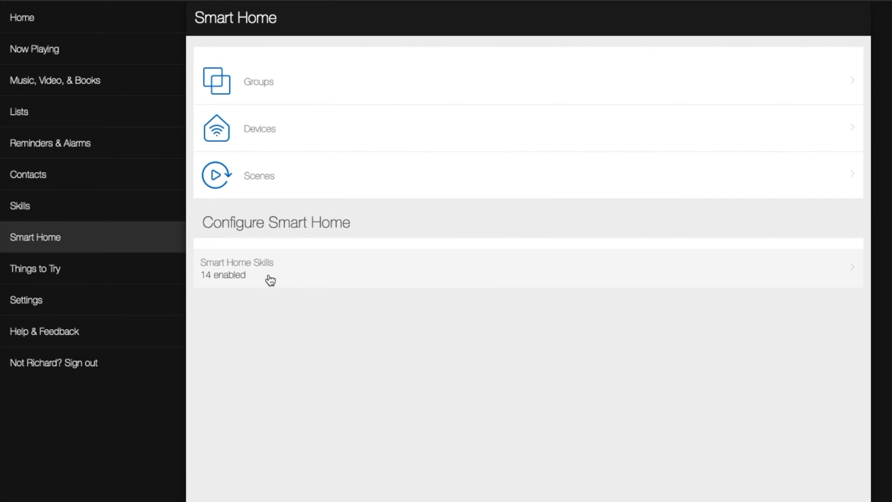
pyautogui.moveTo(329, 82)
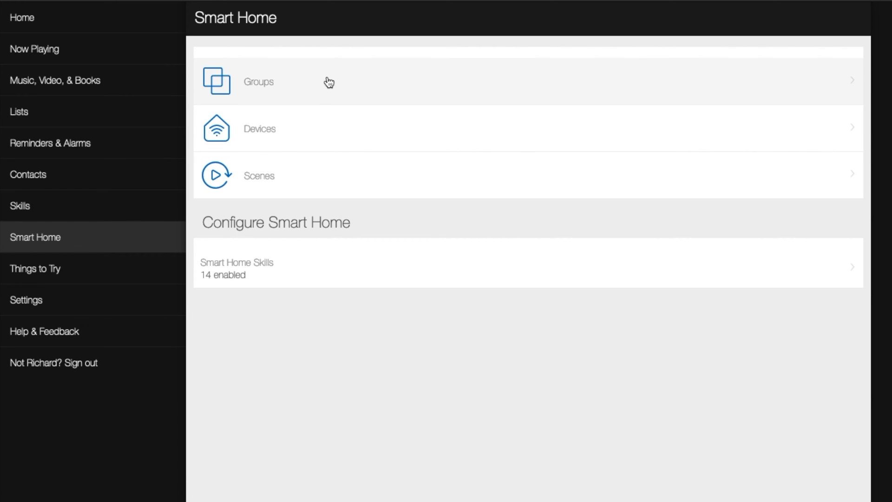
pyautogui.click(258, 82)
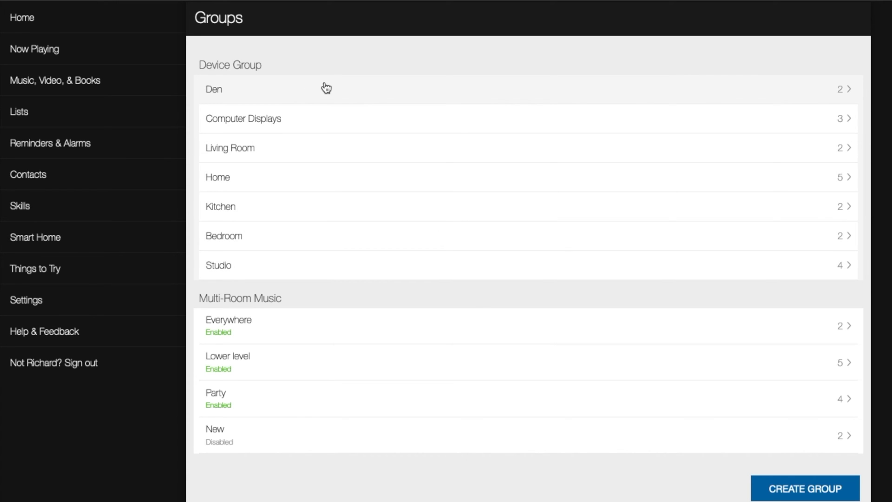
pyautogui.moveTo(568, 131)
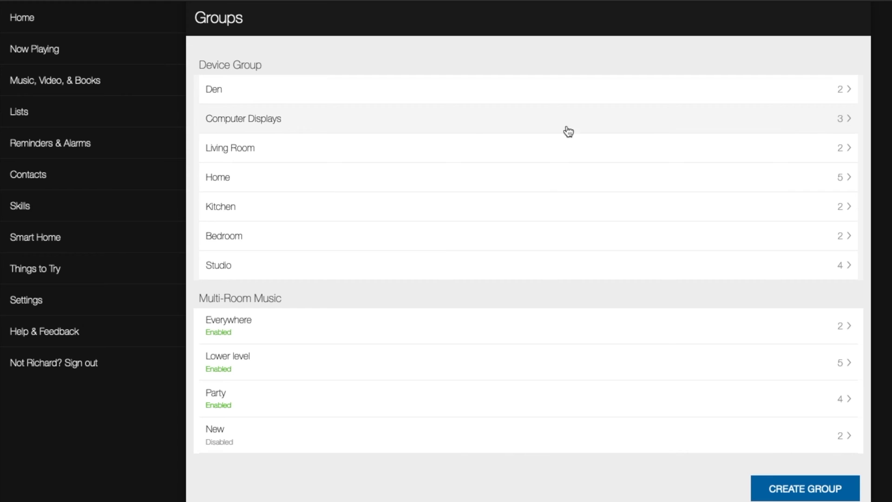
pyautogui.moveTo(815, 130)
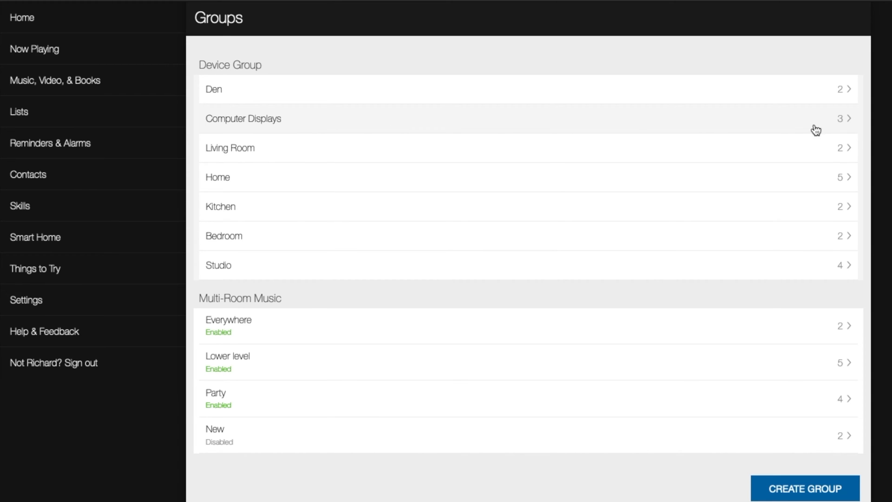
pyautogui.moveTo(464, 234)
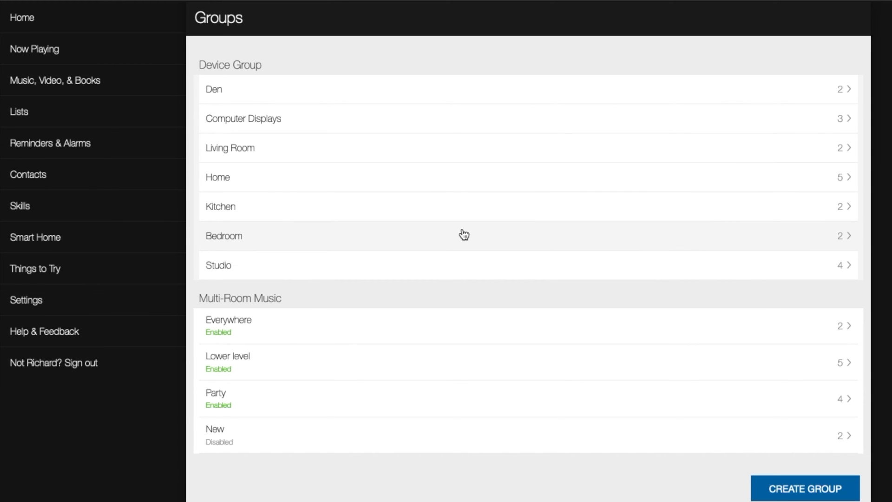
pyautogui.moveTo(347, 302)
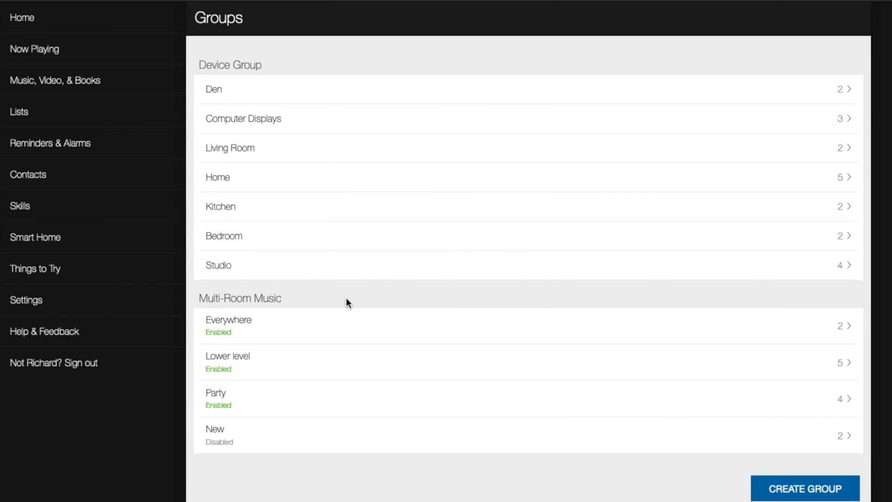
pyautogui.moveTo(321, 332)
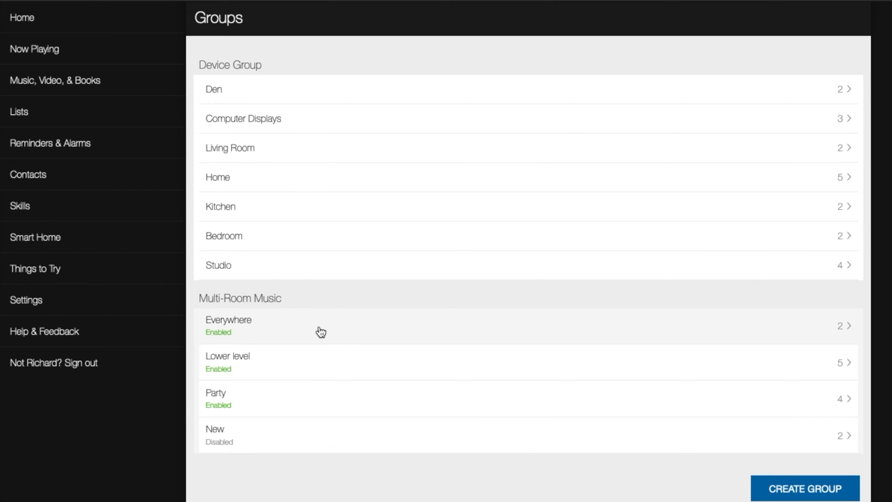
pyautogui.moveTo(364, 454)
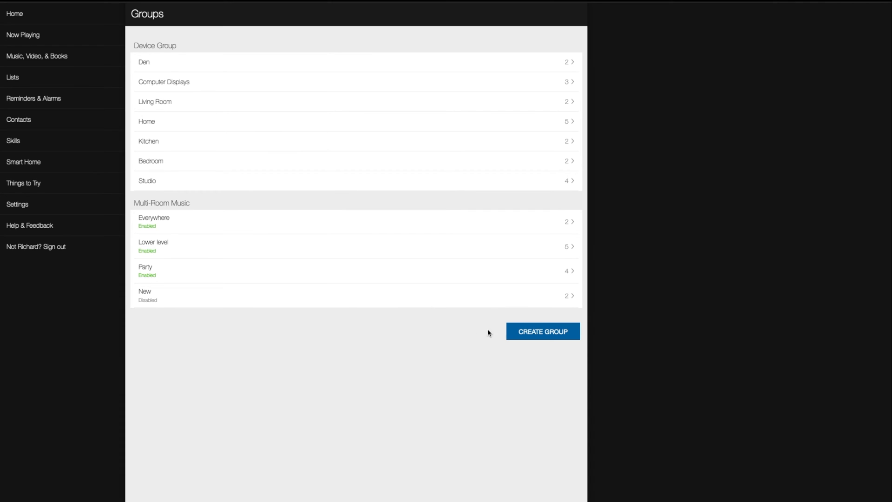
pyautogui.click(24, 162)
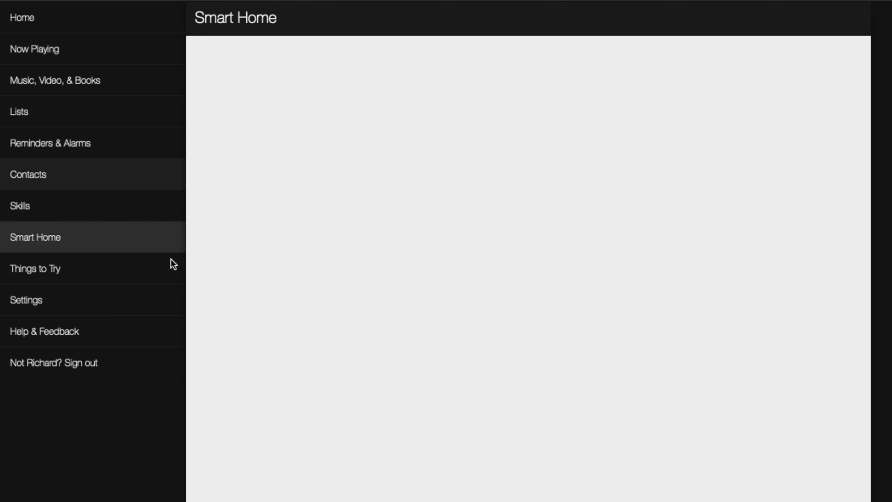
# Scroll the Smart Home Devices list to its end, showing all 71 devices.
pyautogui.click(36, 237)
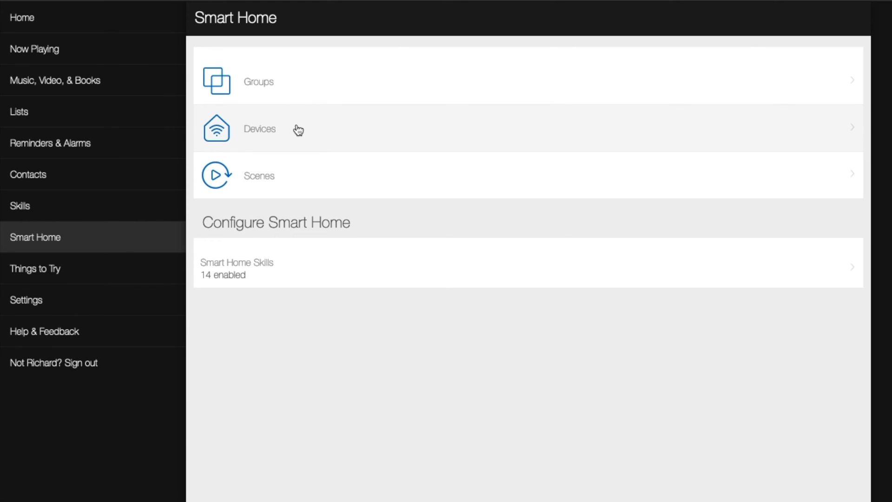
pyautogui.click(259, 129)
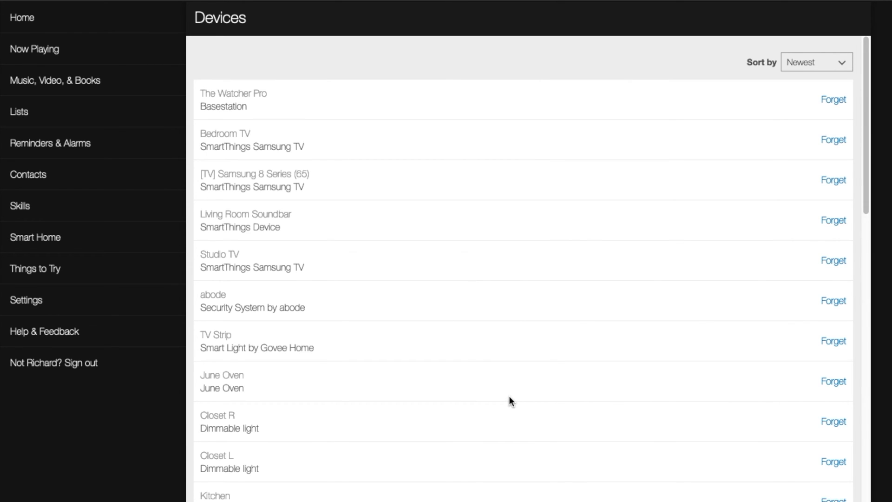
pyautogui.scroll(-3)
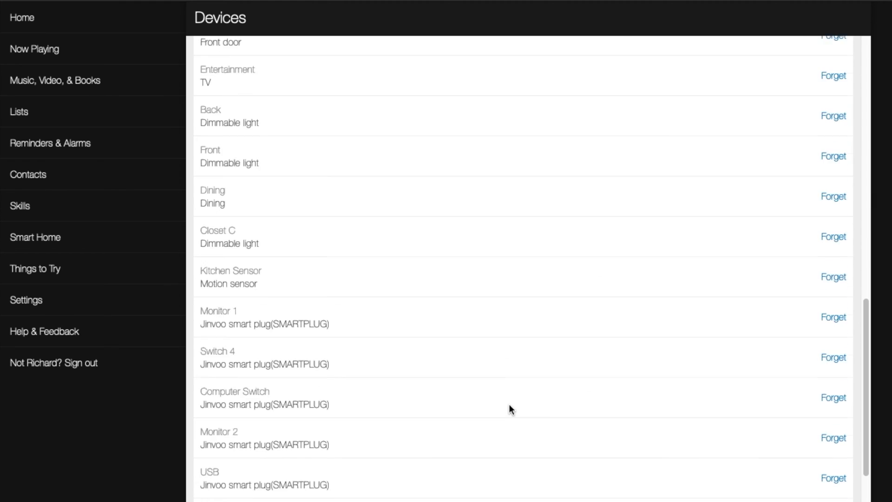
pyautogui.scroll(-3)
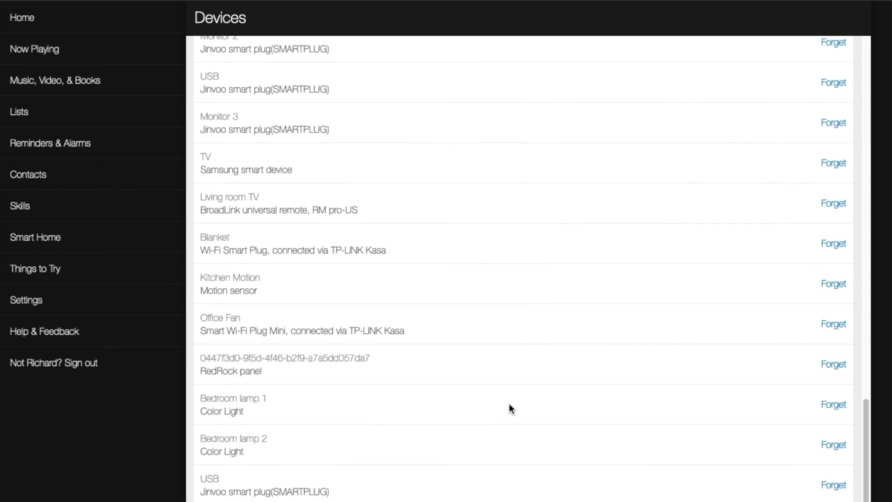
pyautogui.scroll(-3)
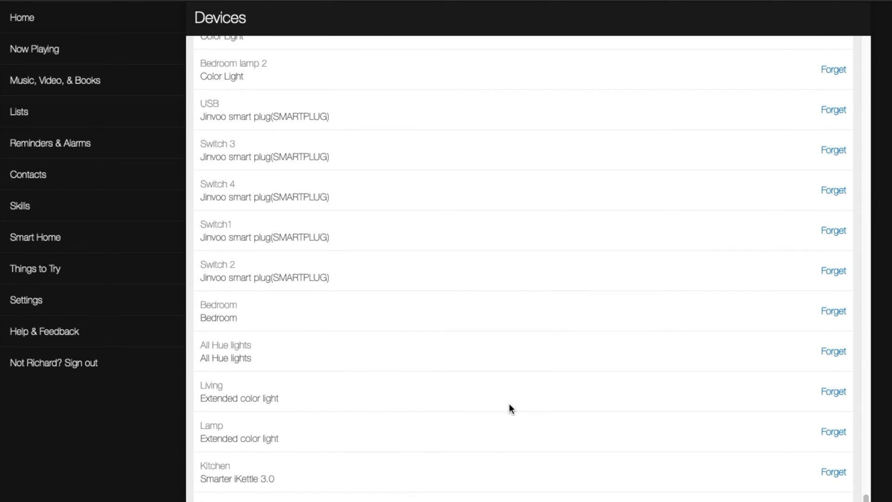
pyautogui.scroll(-3)
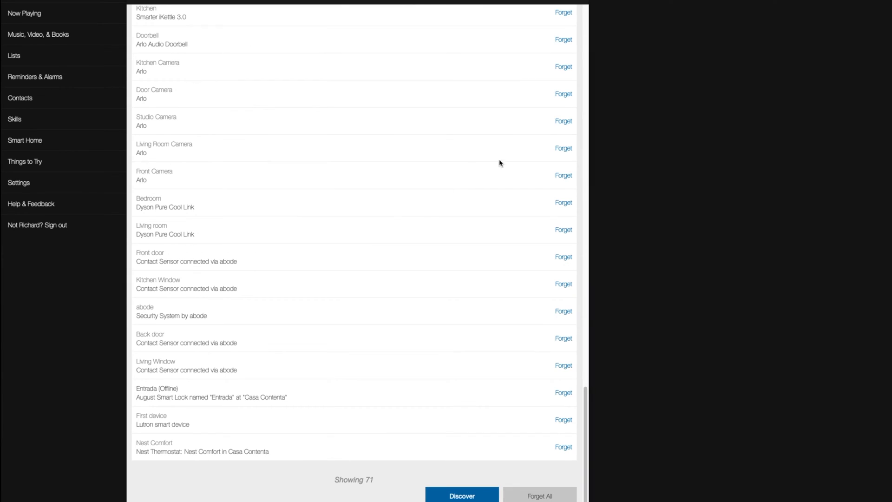
pyautogui.moveTo(492, 186)
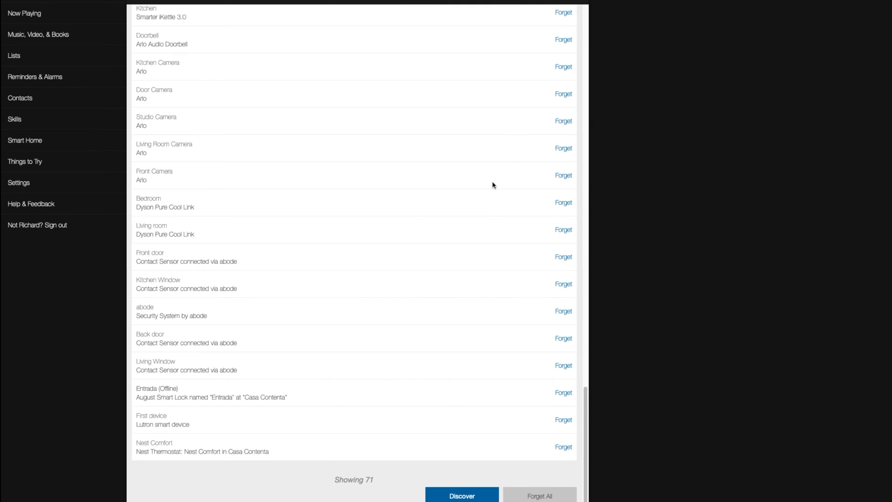
pyautogui.moveTo(545, 492)
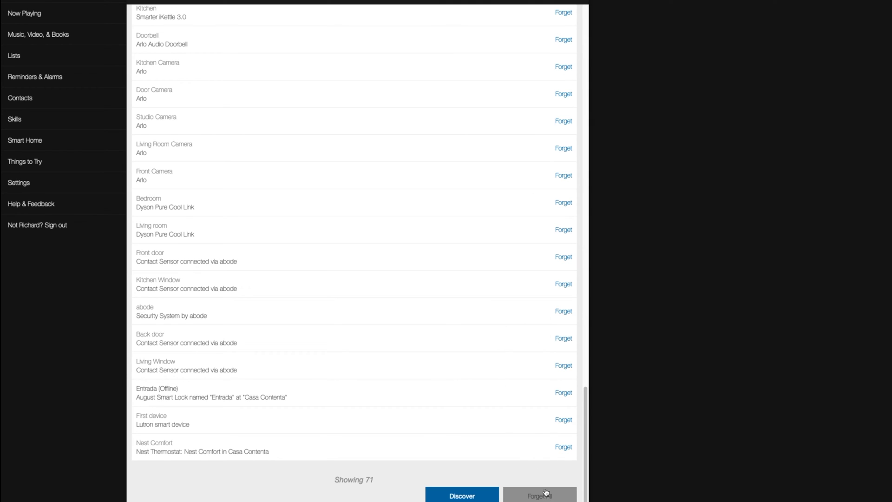
pyautogui.moveTo(425, 472)
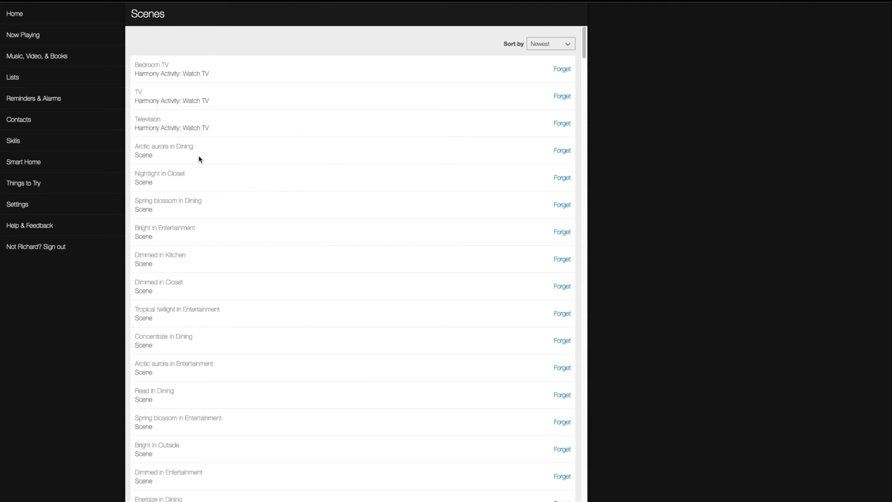
pyautogui.moveTo(298, 349)
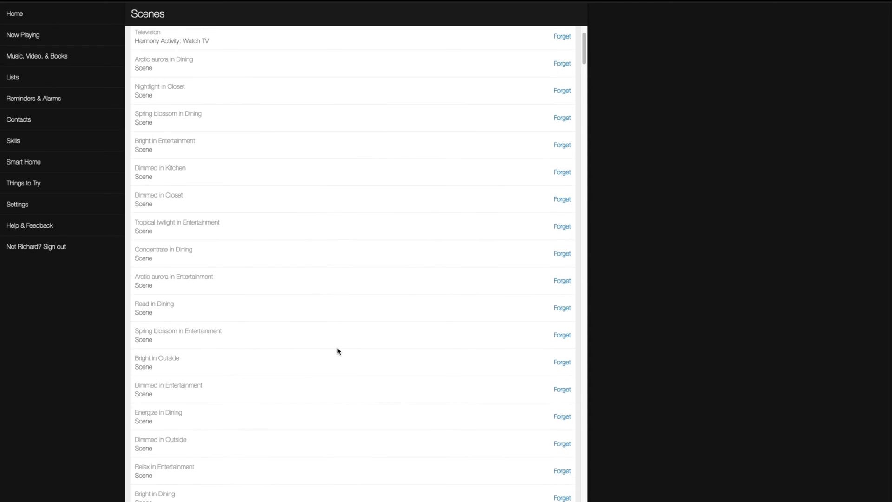
# Scroll the Smart Home Scenes list to its end, showing 267 scenes.
pyautogui.scroll(-3)
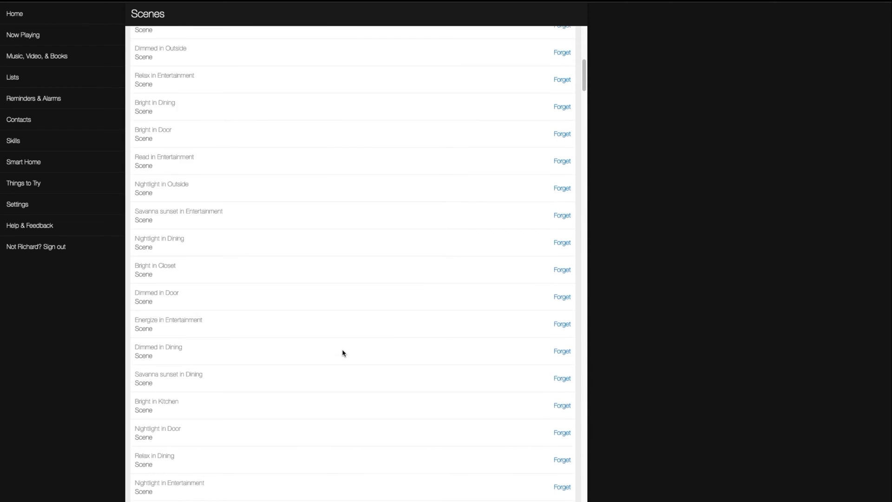
pyautogui.scroll(-3)
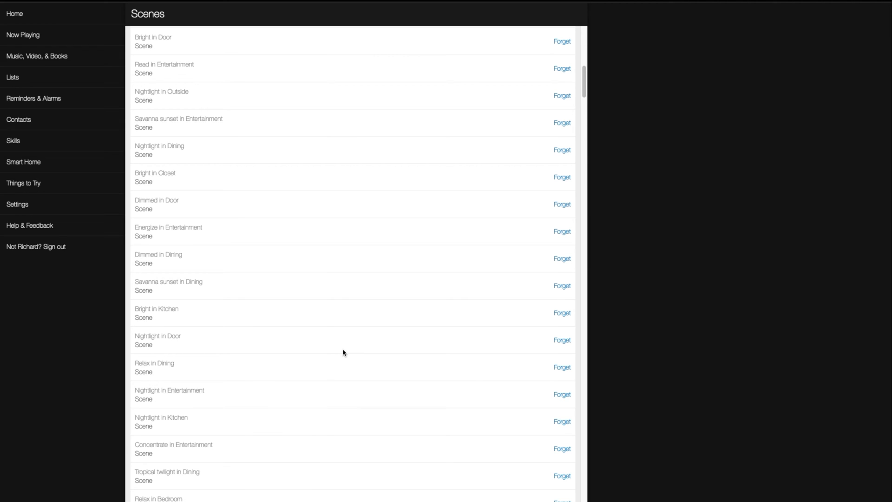
pyautogui.scroll(-3)
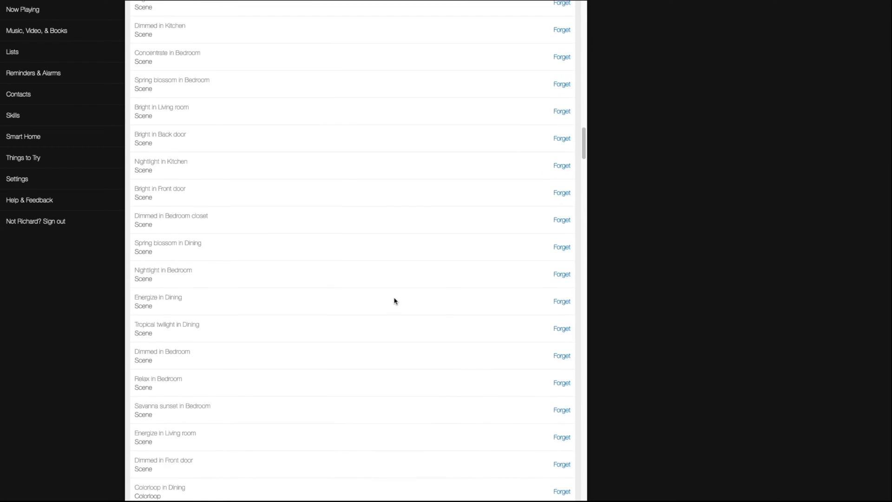
pyautogui.scroll(-3)
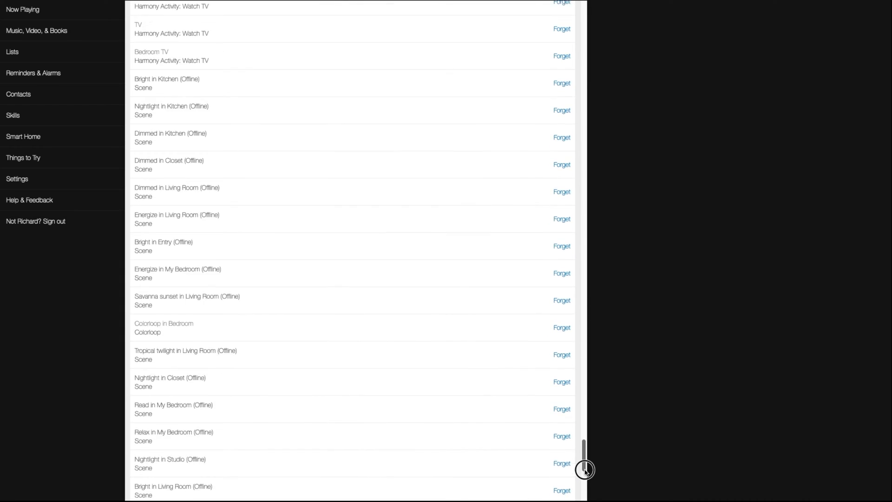
pyautogui.scroll(-3)
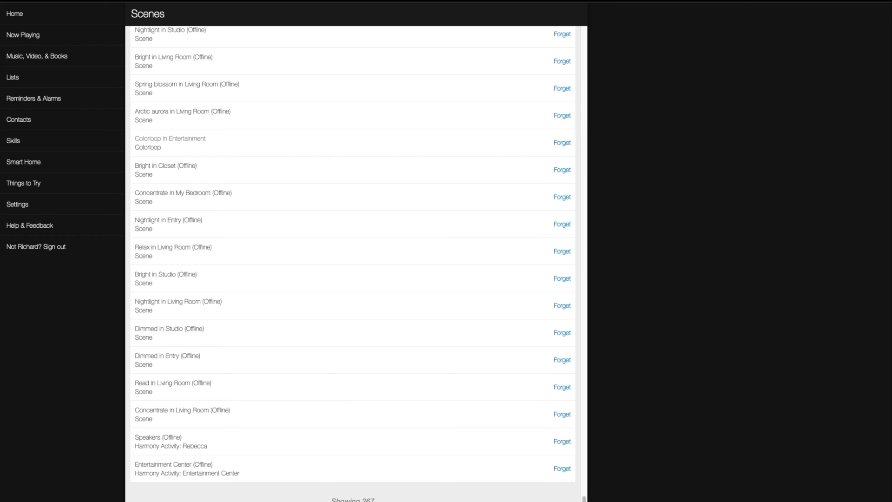
pyautogui.moveTo(472, 418)
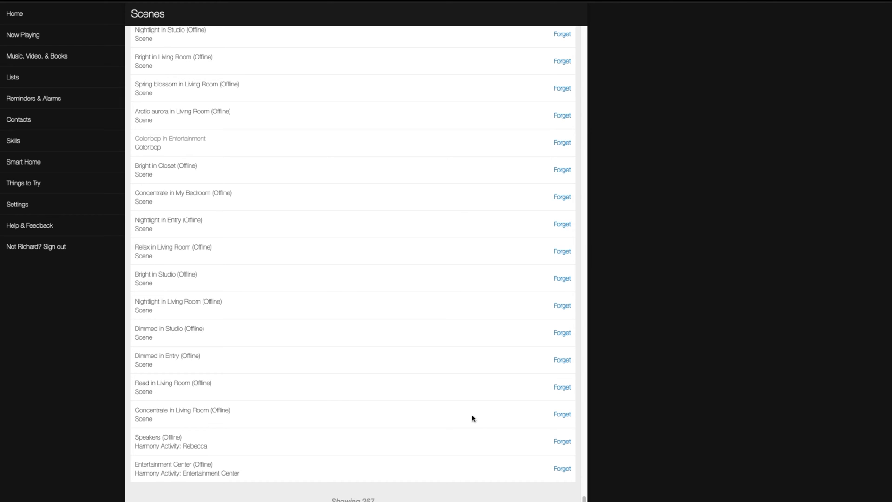
pyautogui.moveTo(226, 273)
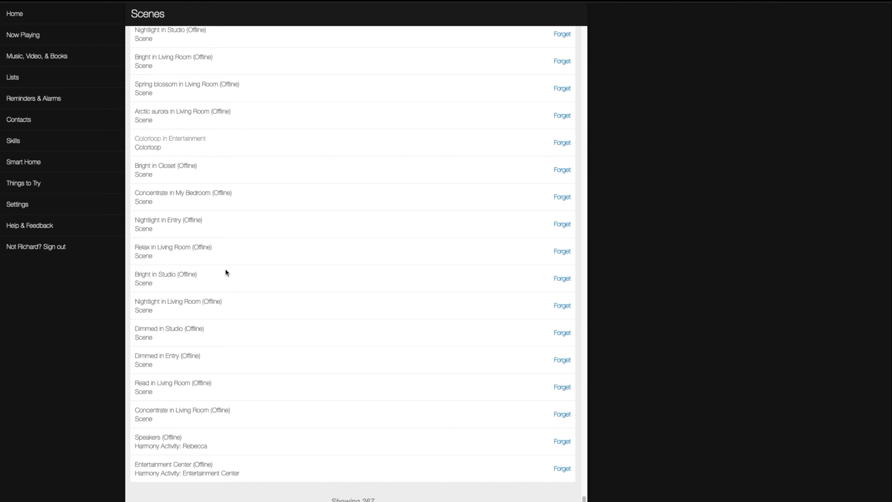
pyautogui.moveTo(346, 318)
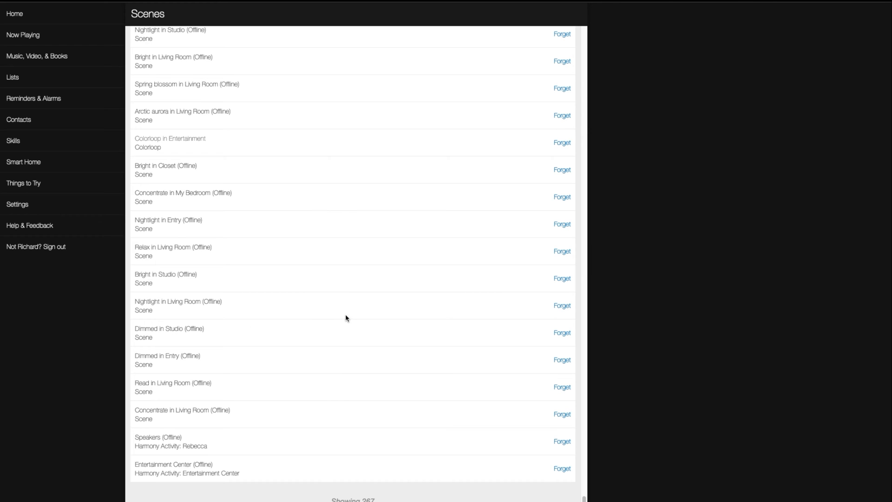
pyautogui.moveTo(312, 364)
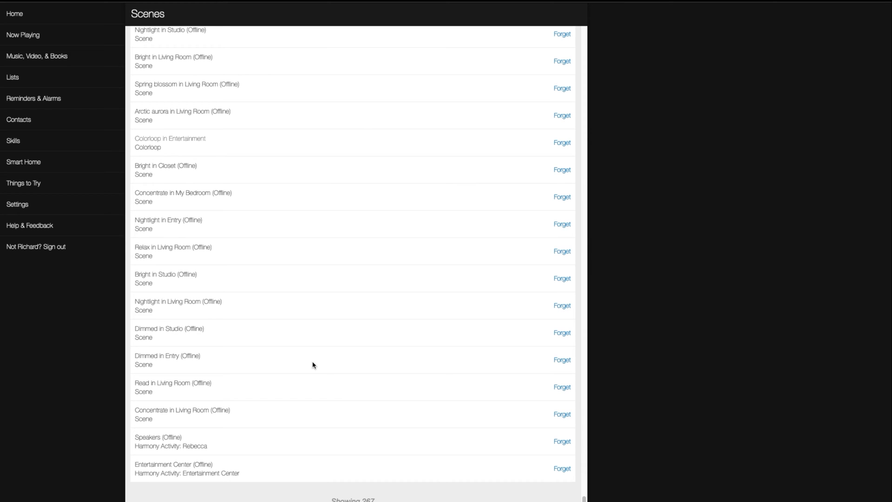
# Return to the Smart Home overview, then show the Things to Try page of example phrases.
pyautogui.click(23, 162)
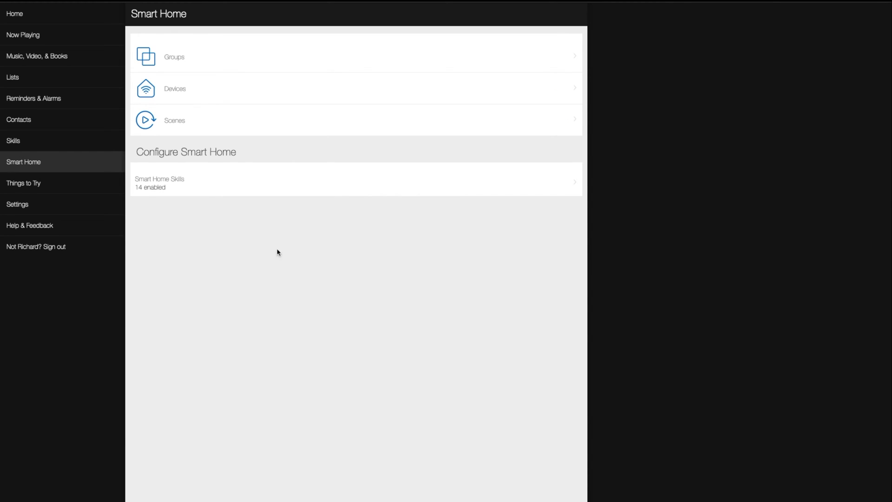
pyautogui.moveTo(415, 188)
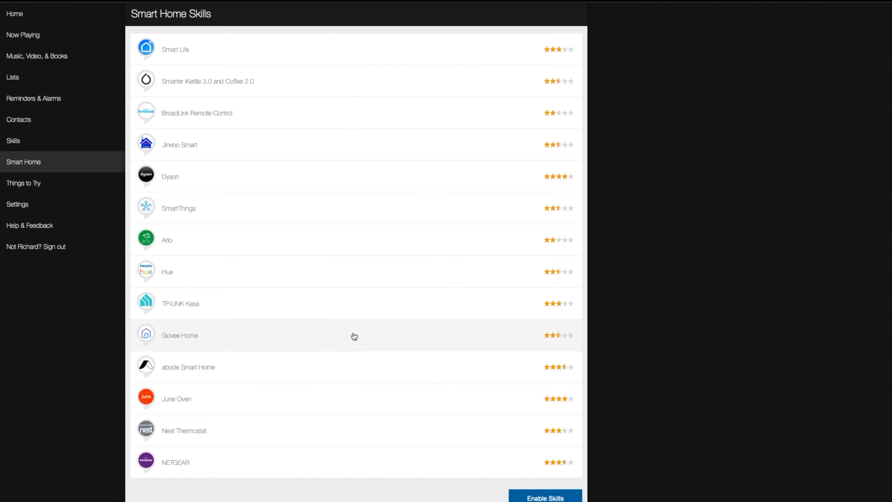
pyautogui.moveTo(283, 93)
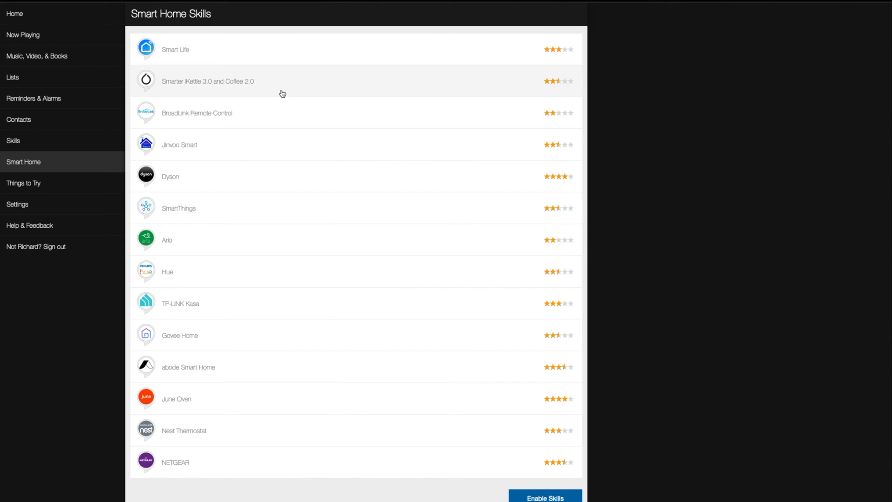
pyautogui.moveTo(311, 136)
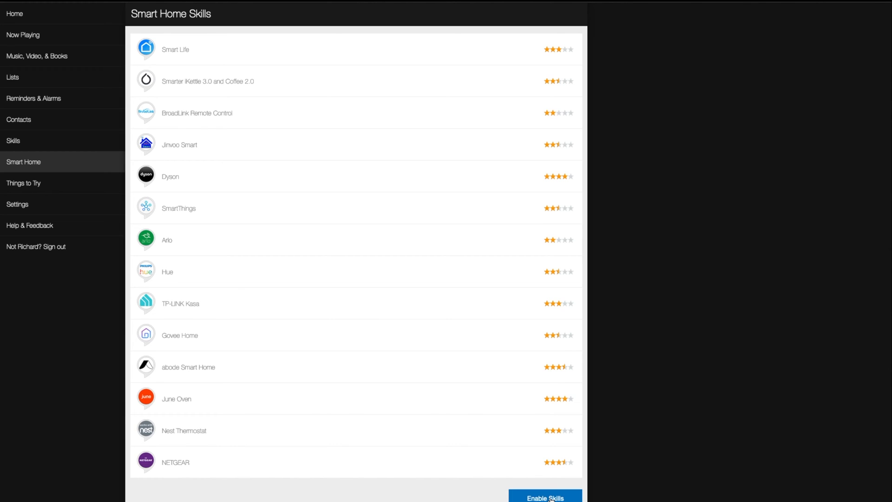
pyautogui.moveTo(447, 438)
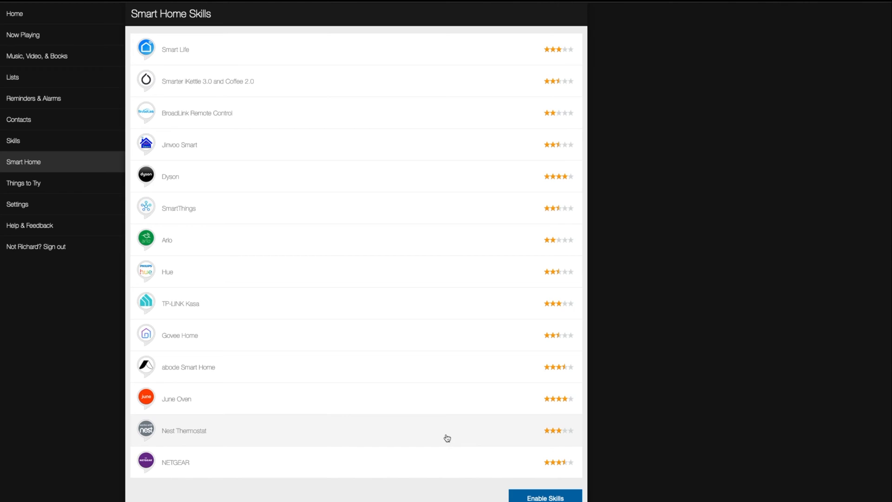
pyautogui.click(23, 183)
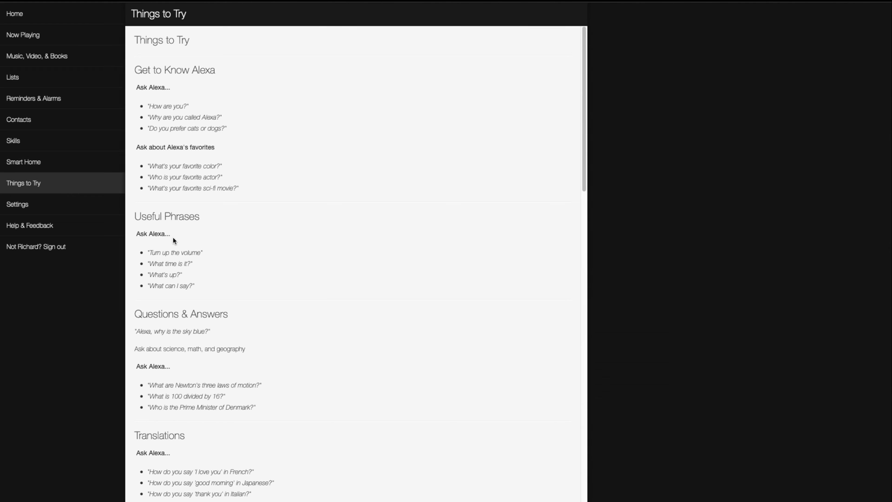
pyautogui.moveTo(368, 246)
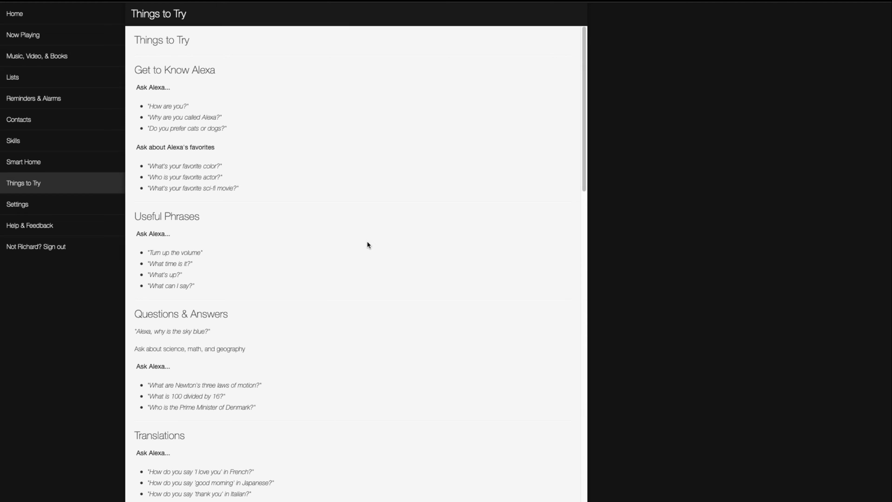
# Show the Settings page listing Echo and Fire TV devices with their online status.
pyautogui.click(17, 204)
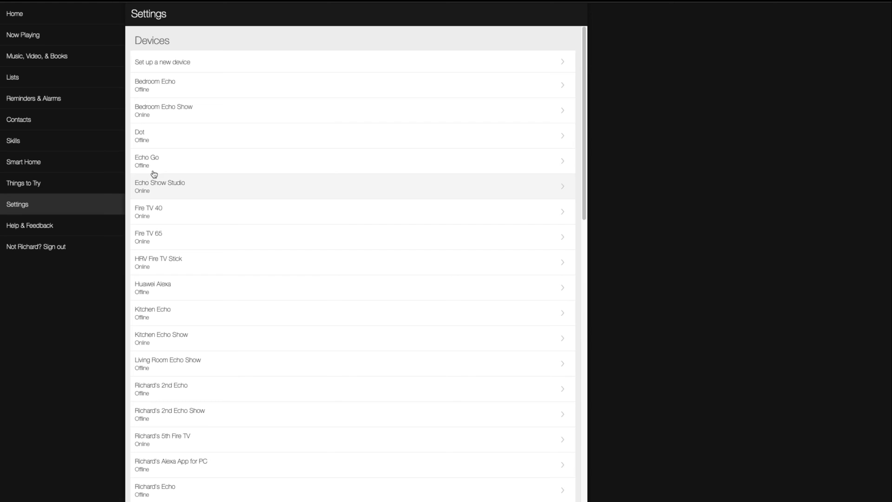
pyautogui.moveTo(319, 328)
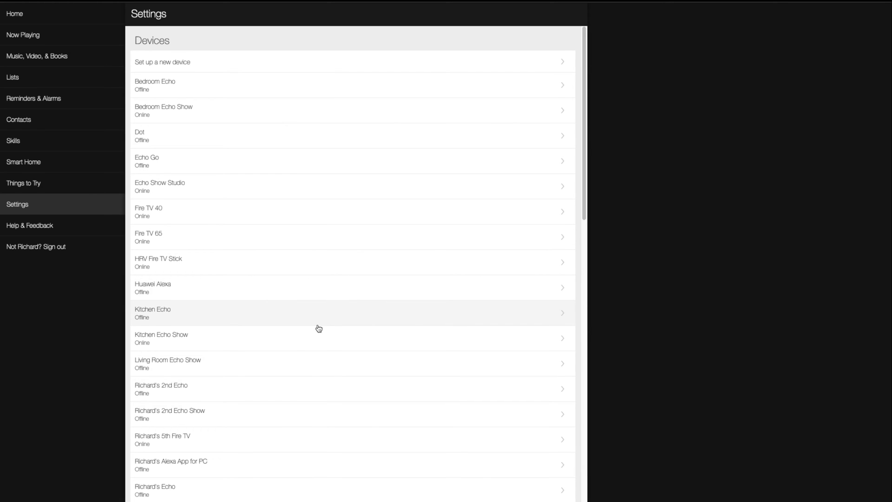
pyautogui.moveTo(316, 307)
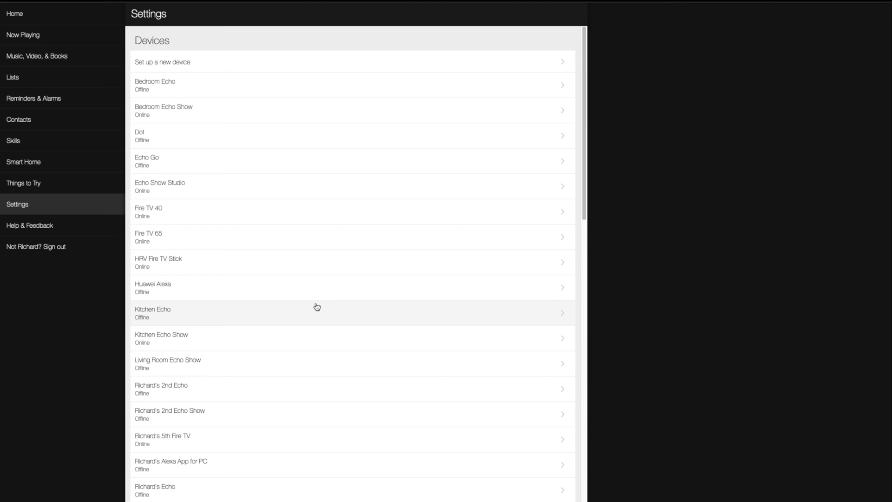
pyautogui.moveTo(383, 350)
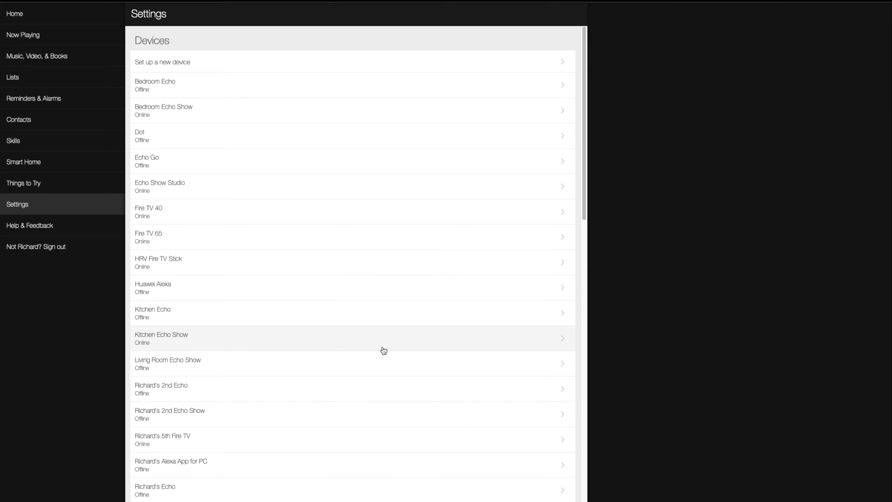
pyautogui.moveTo(378, 358)
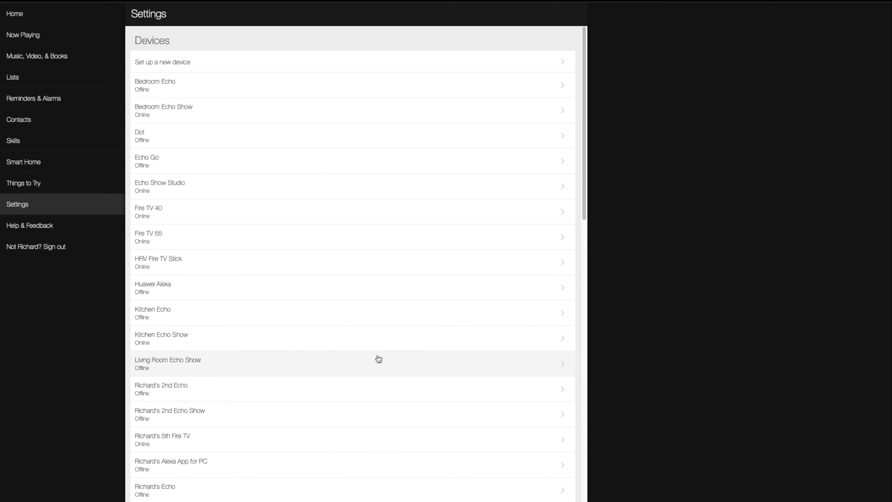
pyautogui.click(378, 359)
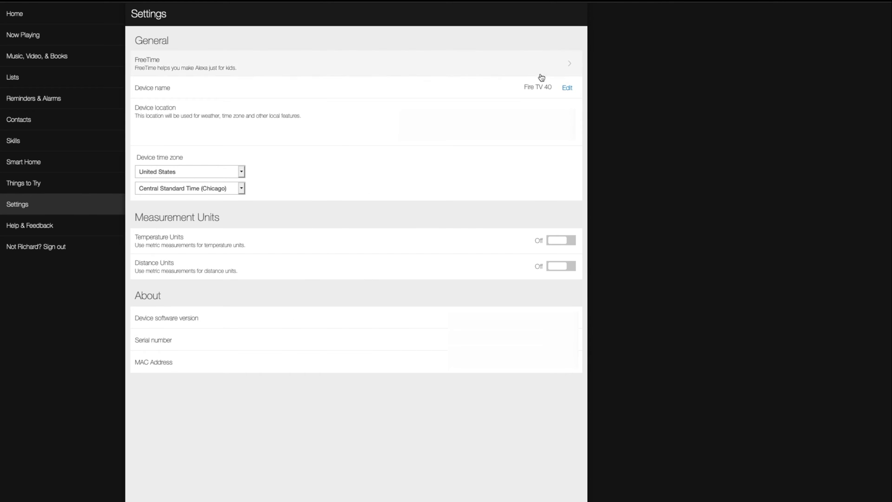
pyautogui.moveTo(574, 96)
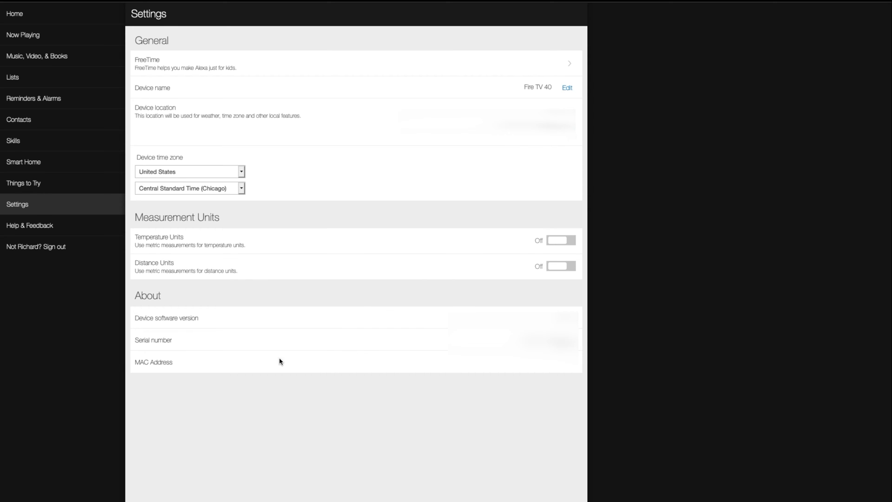
pyautogui.moveTo(306, 174)
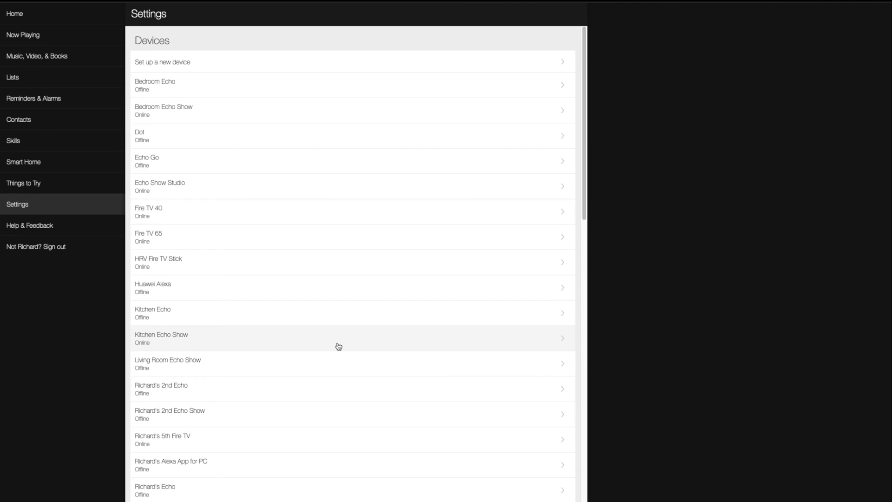
# Show the Kitchen Echo Show device settings with Do Not Disturb, General options and measurement units.
pyautogui.click(338, 339)
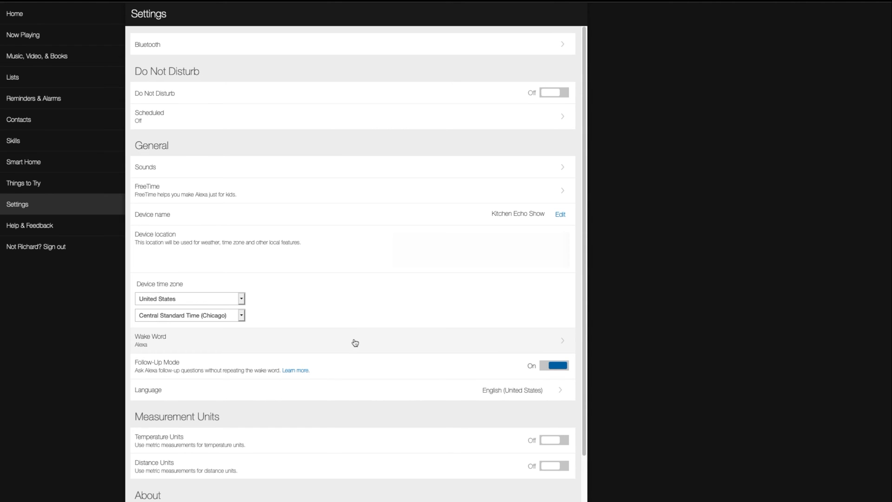
pyautogui.moveTo(416, 195)
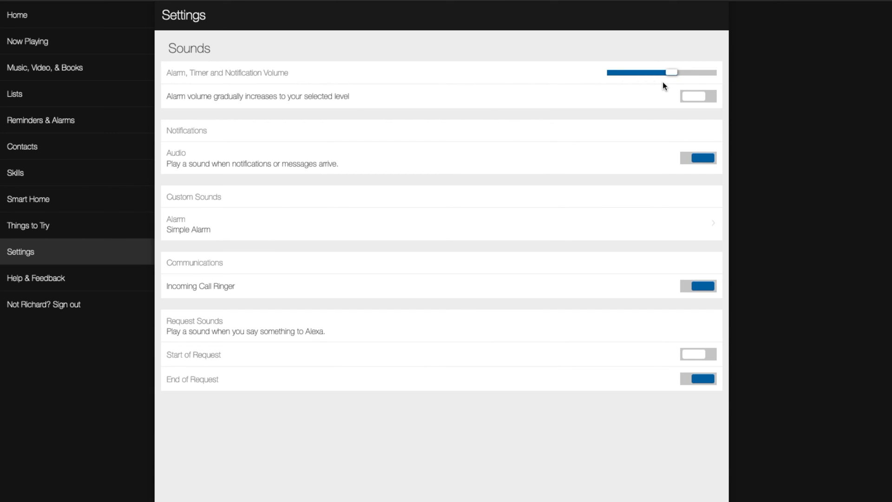
pyautogui.moveTo(670, 166)
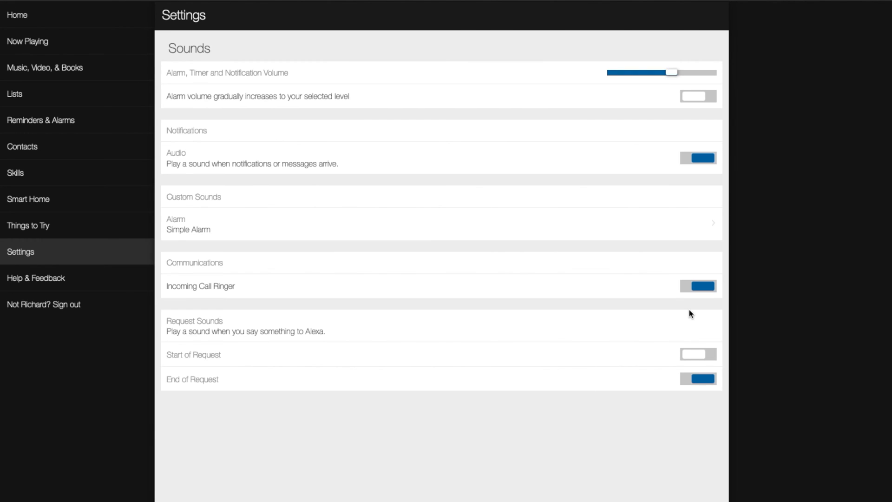
pyautogui.moveTo(597, 368)
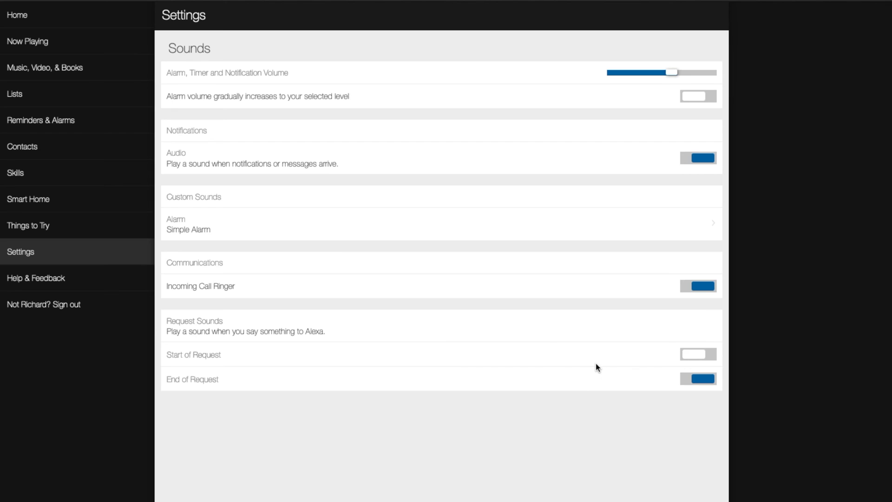
pyautogui.moveTo(542, 464)
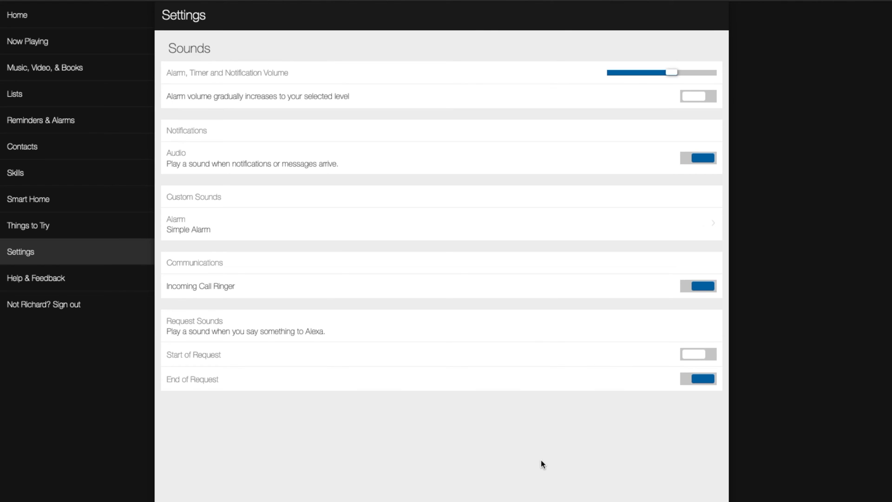
# Browse Help & Feedback down to Alexa Companion Devices help, then return to the main help list.
pyautogui.click(37, 278)
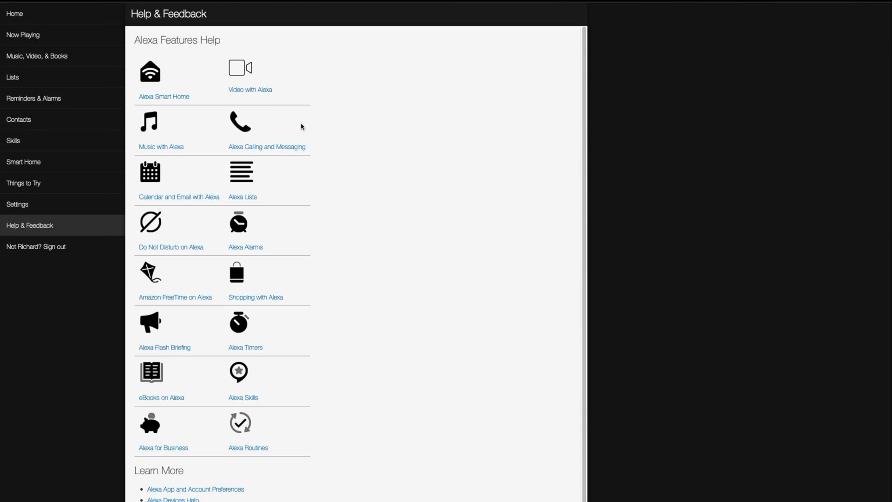
pyautogui.moveTo(231, 208)
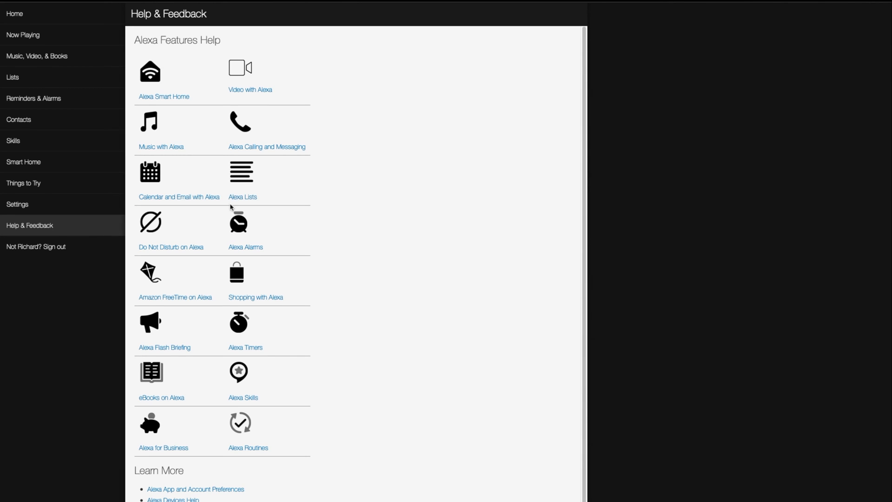
pyautogui.moveTo(47, 11)
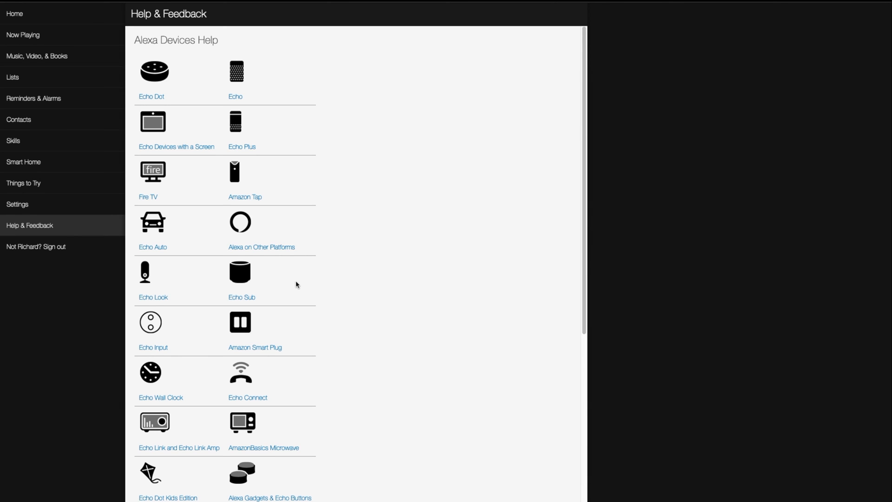
pyautogui.scroll(-3)
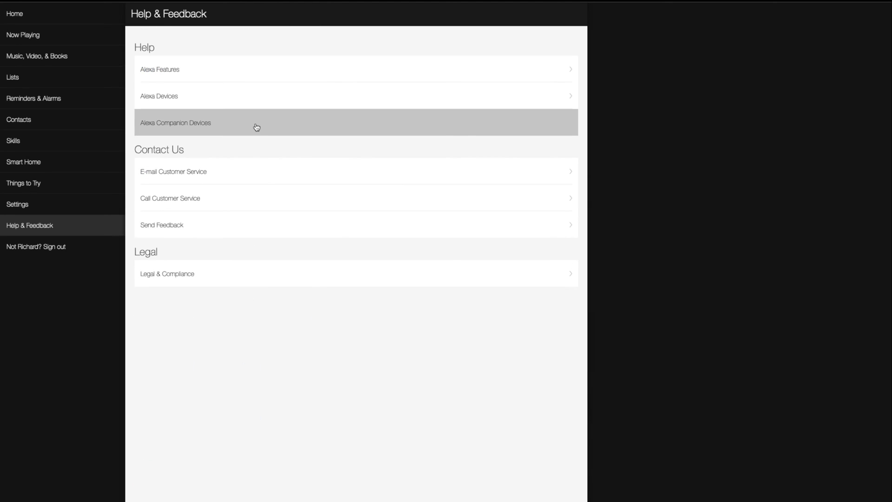
pyautogui.click(257, 123)
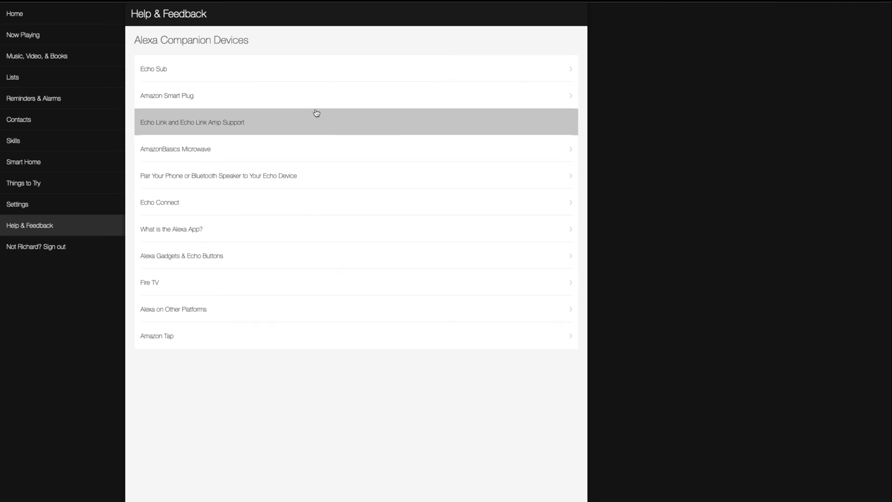
pyautogui.moveTo(211, 75)
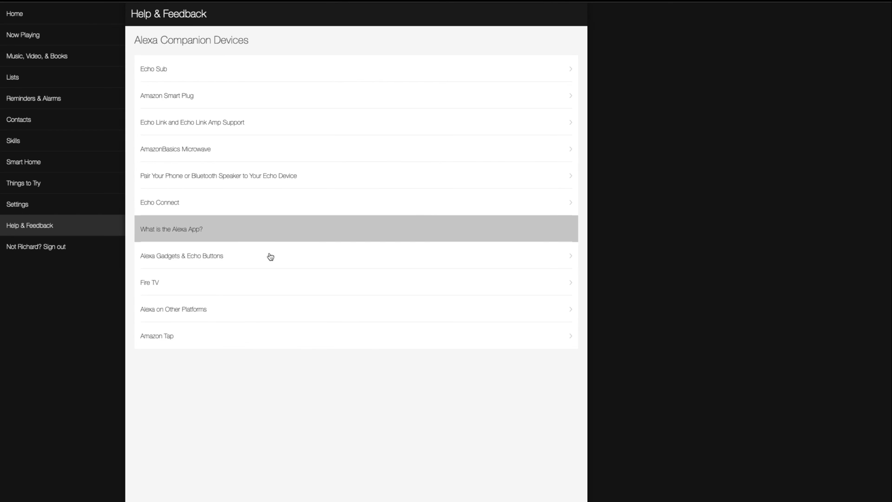
pyautogui.moveTo(188, 336)
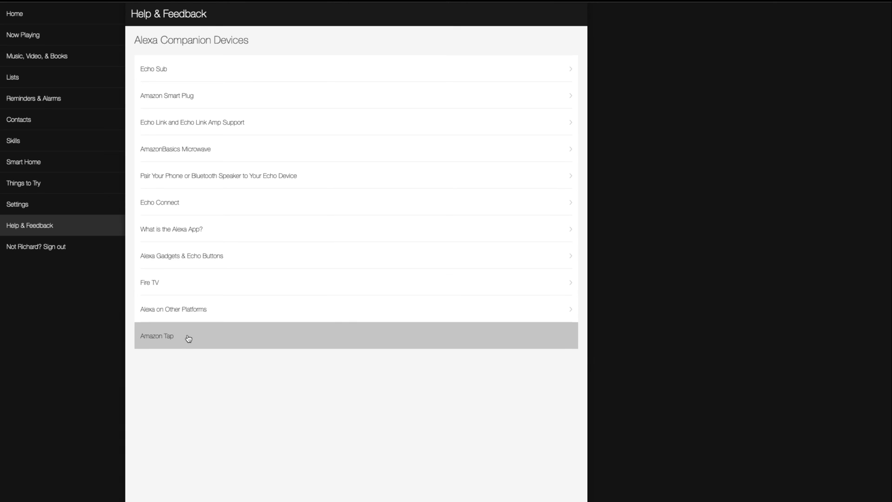
pyautogui.click(188, 335)
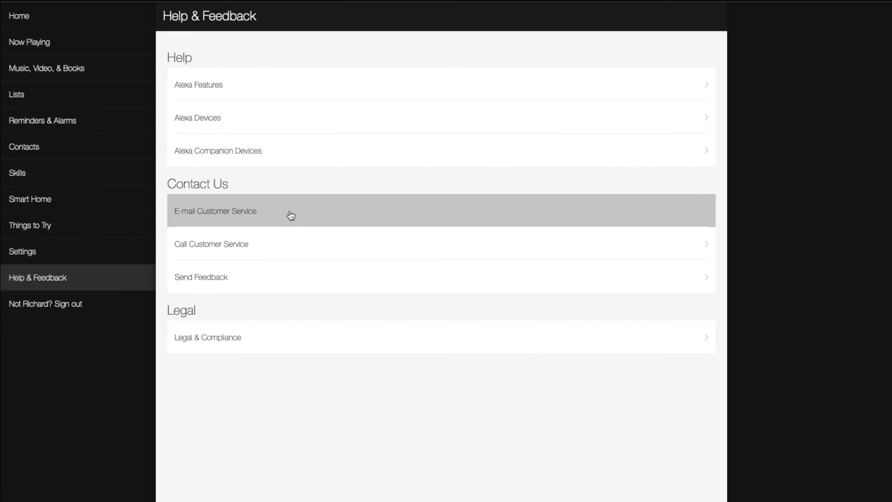
# Set the customer-service call-back to Calendars / 'Alexa cannot add event', then move to Send Feedback.
pyautogui.click(215, 211)
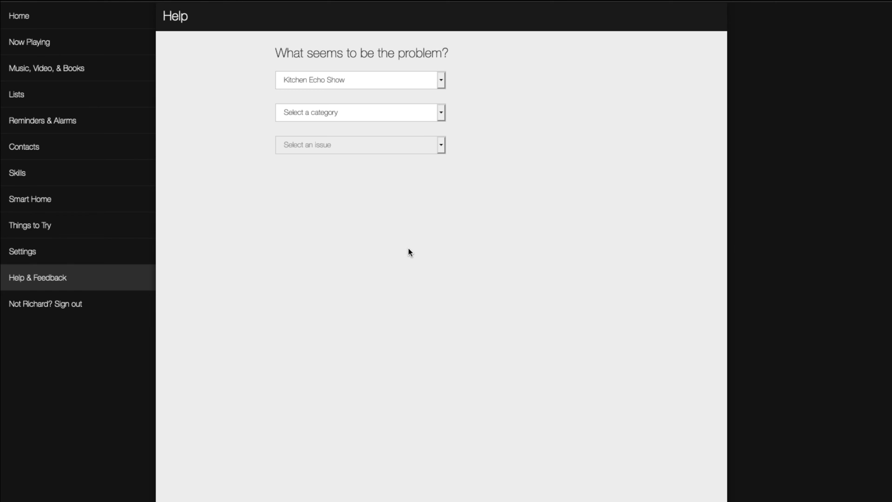
pyautogui.moveTo(355, 109)
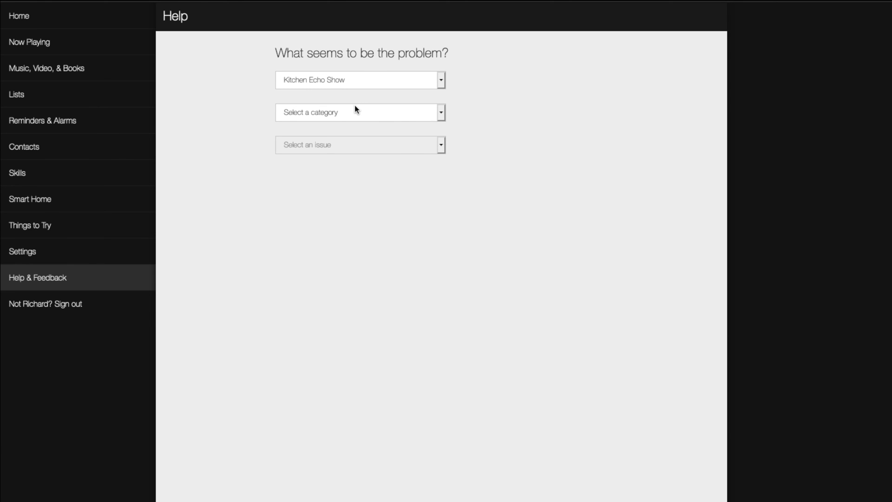
pyautogui.click(359, 113)
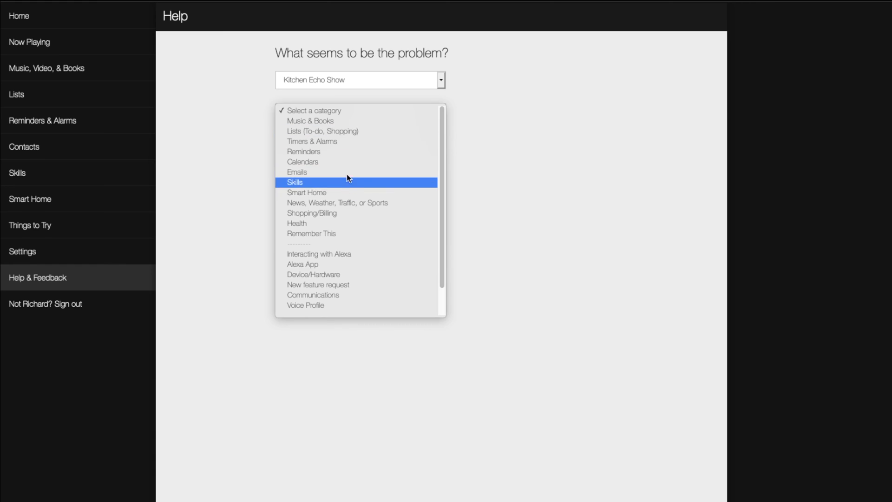
pyautogui.click(302, 161)
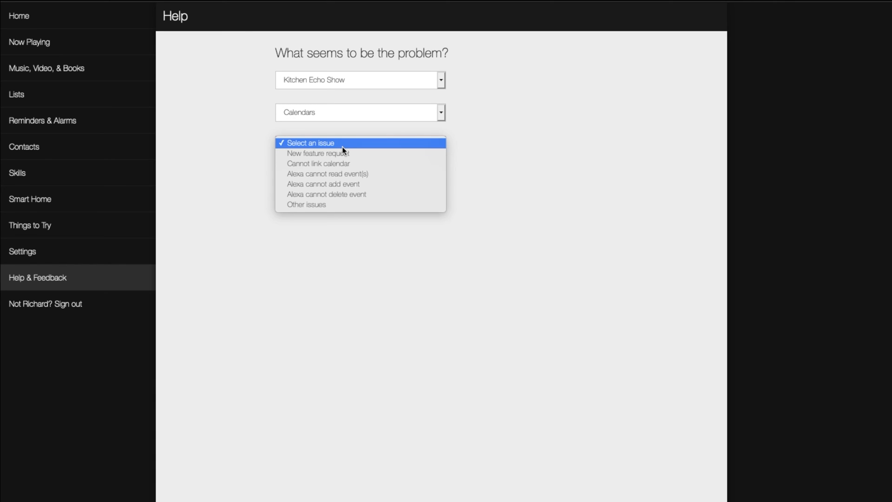
pyautogui.click(324, 183)
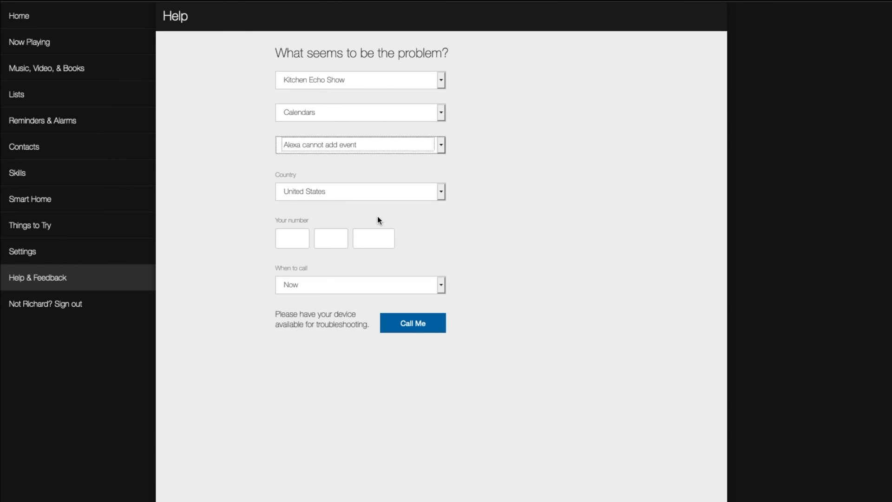
pyautogui.moveTo(343, 290)
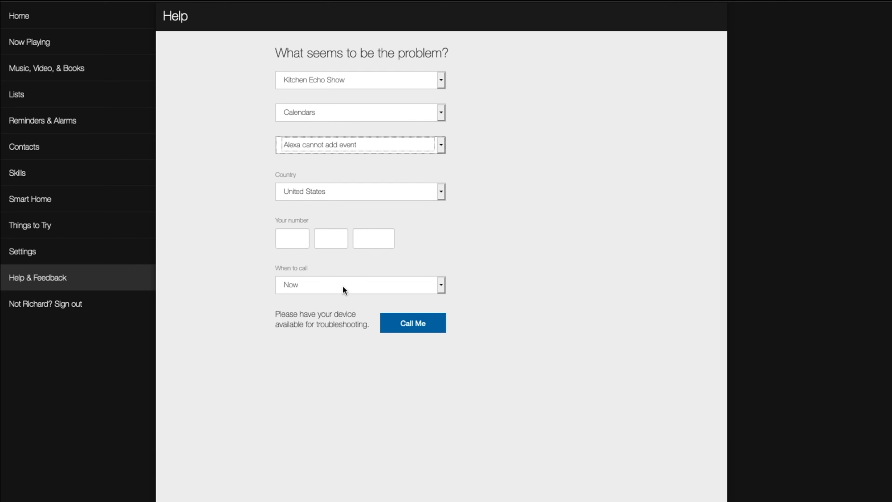
pyautogui.moveTo(416, 297)
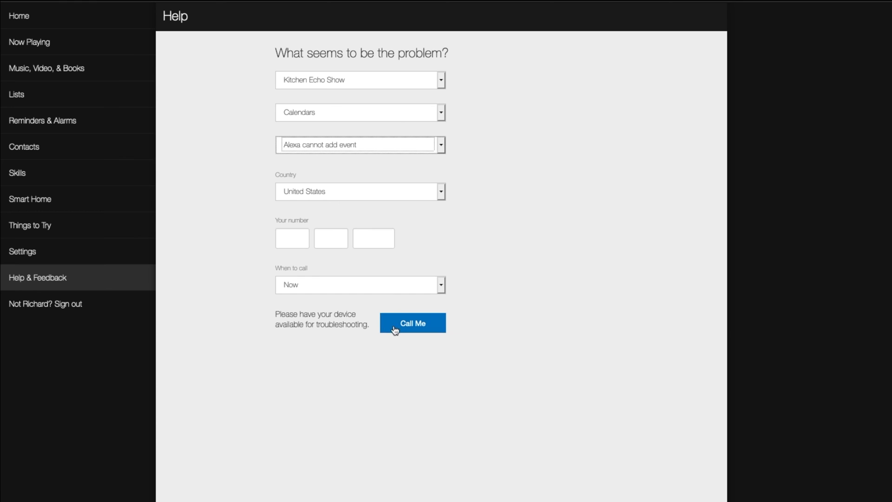
pyautogui.moveTo(404, 407)
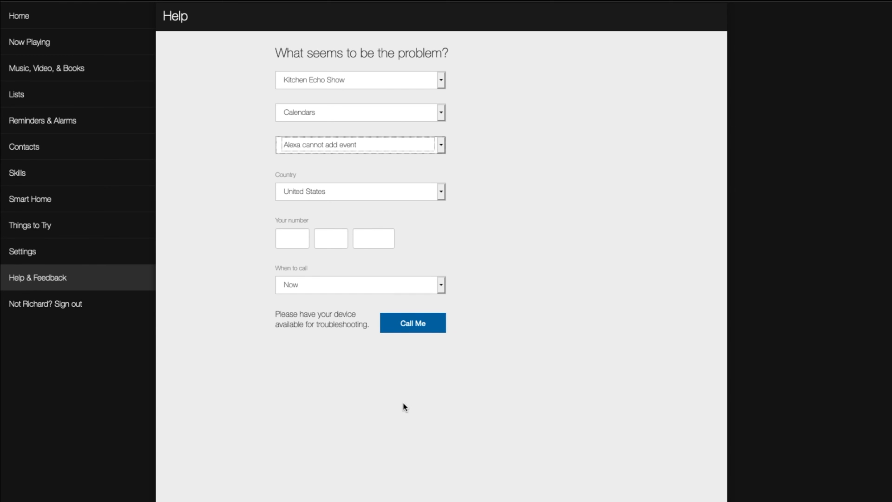
pyautogui.click(37, 277)
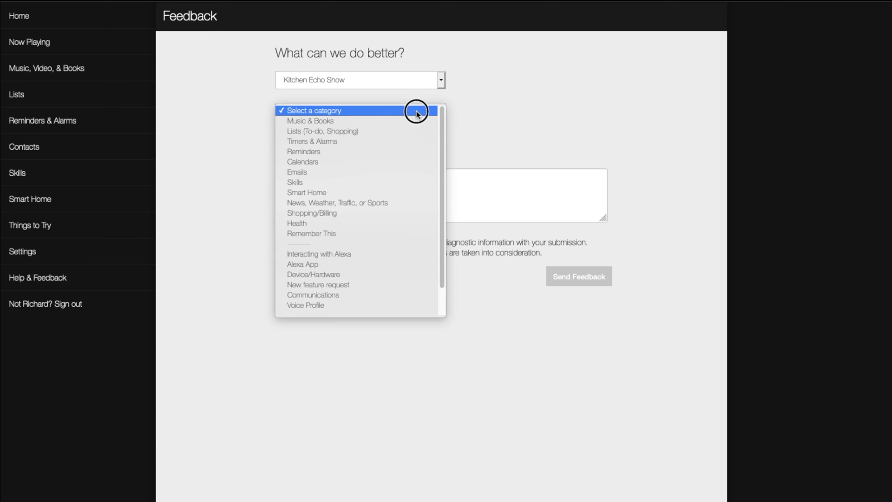
# Set the feedback form to Reminders / 'New feature request' with the cursor in the issue description box.
pyautogui.click(302, 151)
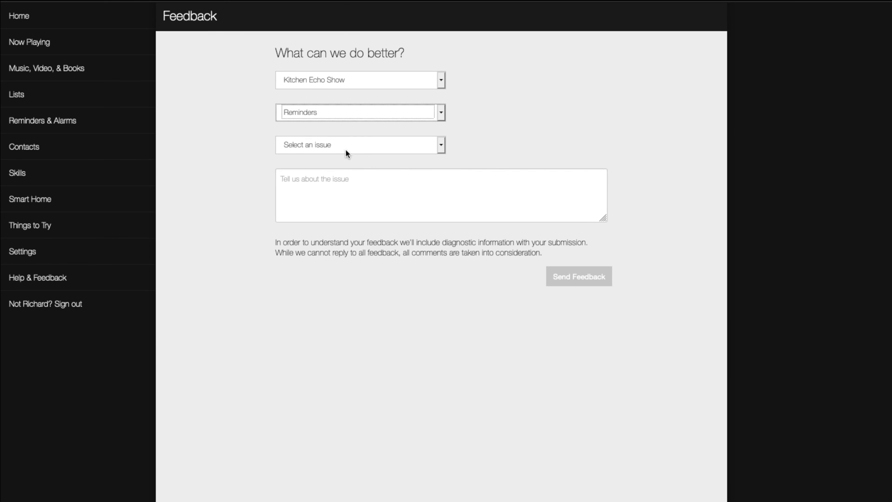
pyautogui.click(360, 145)
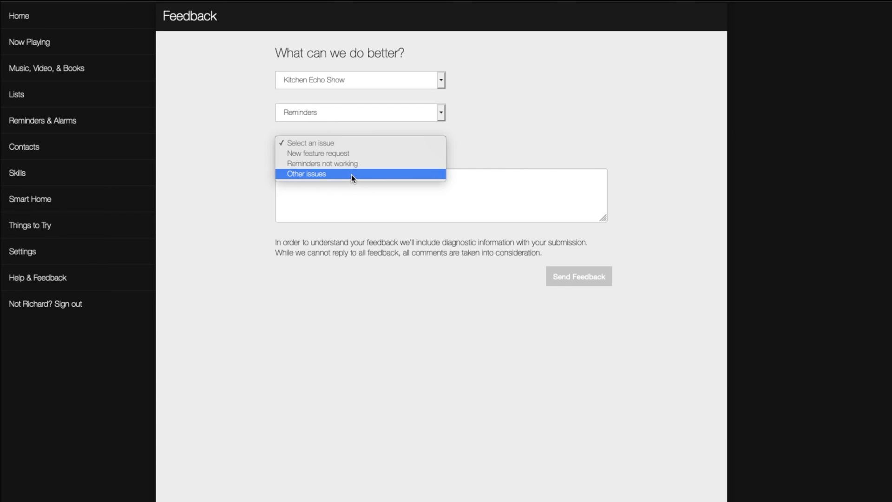
pyautogui.click(318, 153)
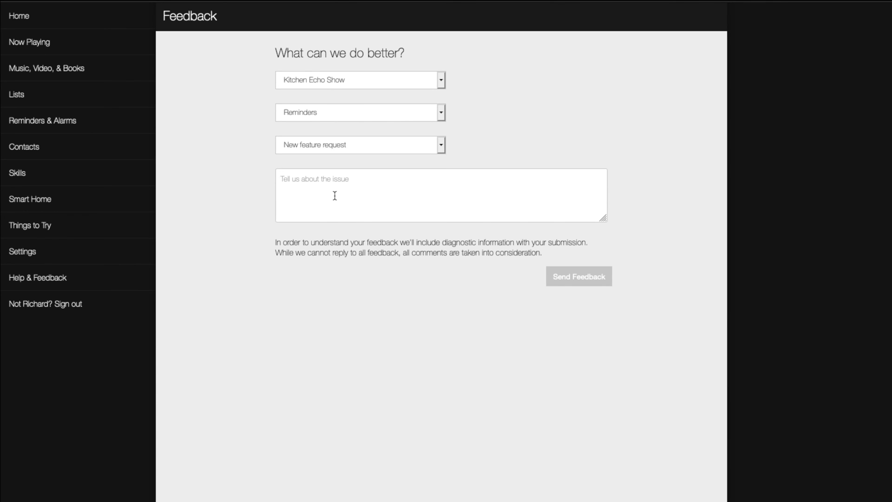
pyautogui.click(440, 195)
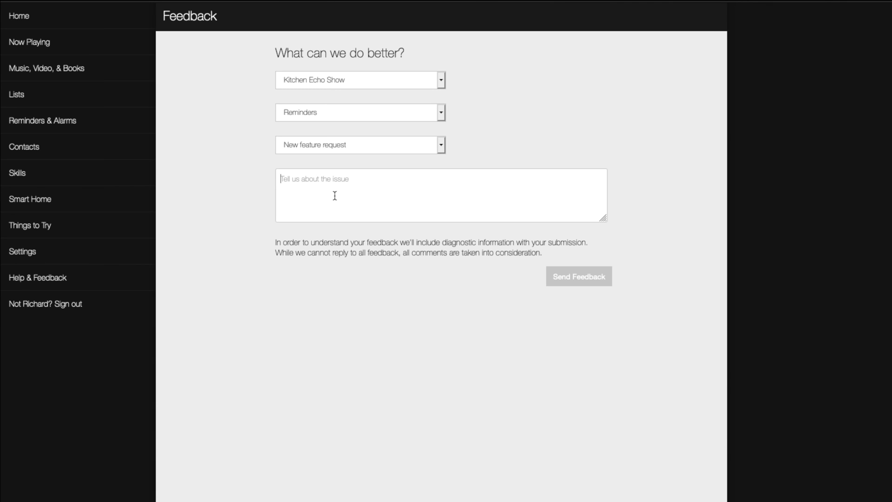